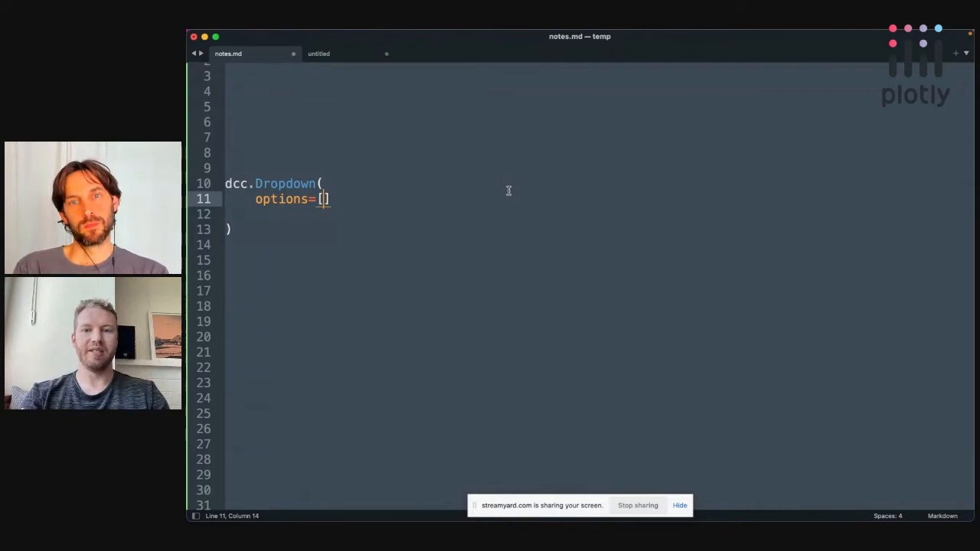
Step: Fill the Dropdown's options with 'NYC', 'Montreal' and 'SF' and start a new line below
text('NYC')
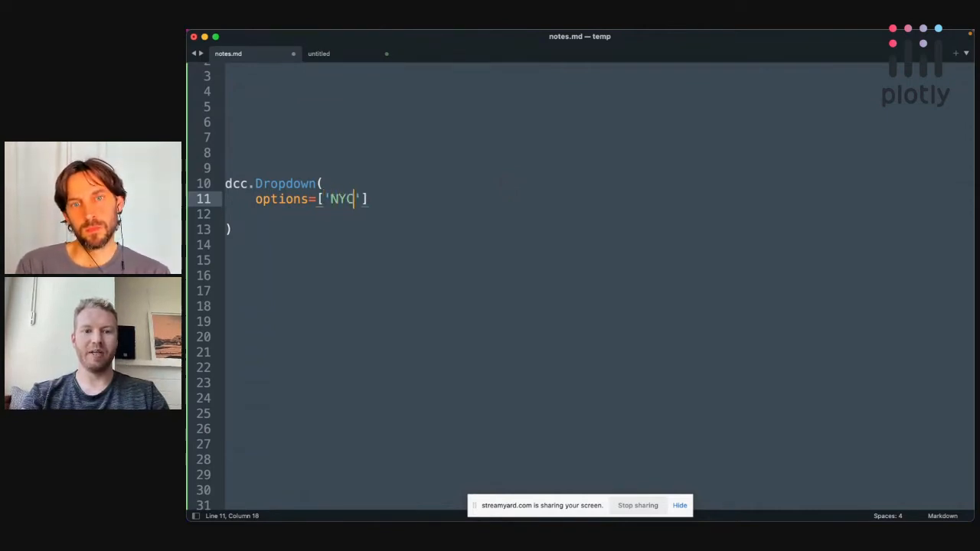
text(, 'Montreal')
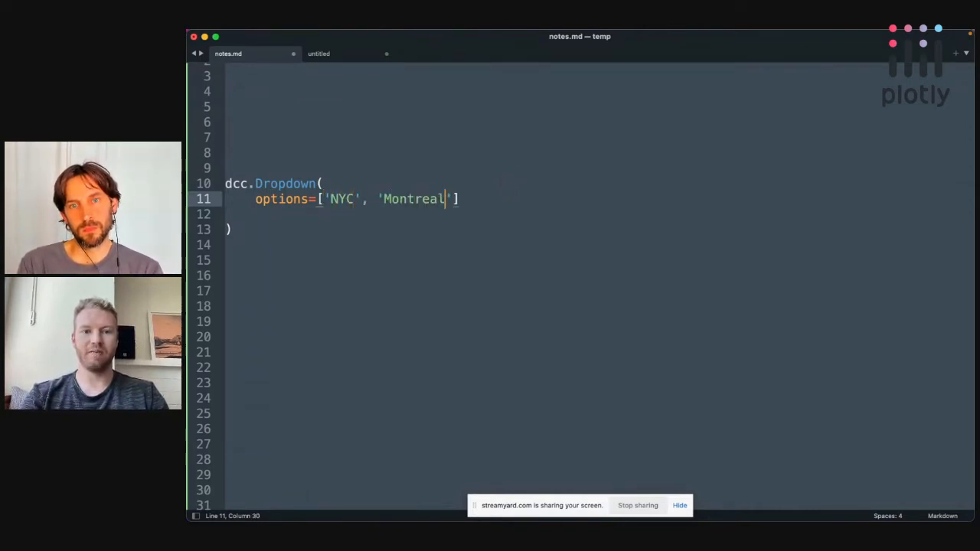
text(, 'SF')
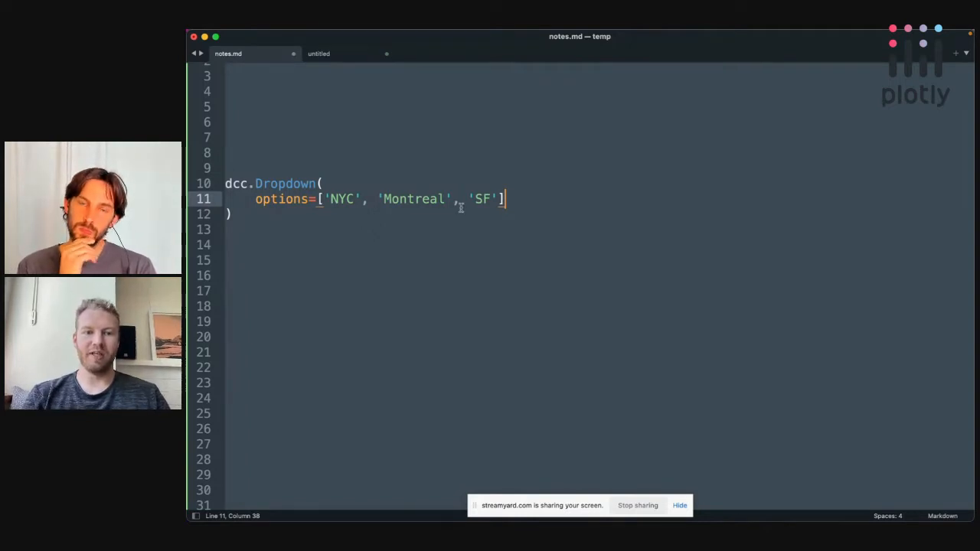
double_click(343, 199)
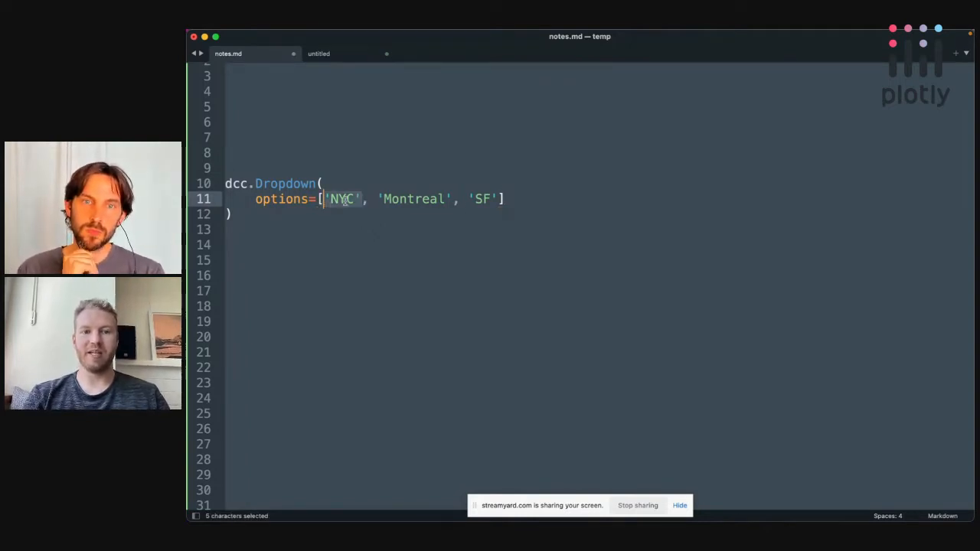
click(344, 199)
text(,)
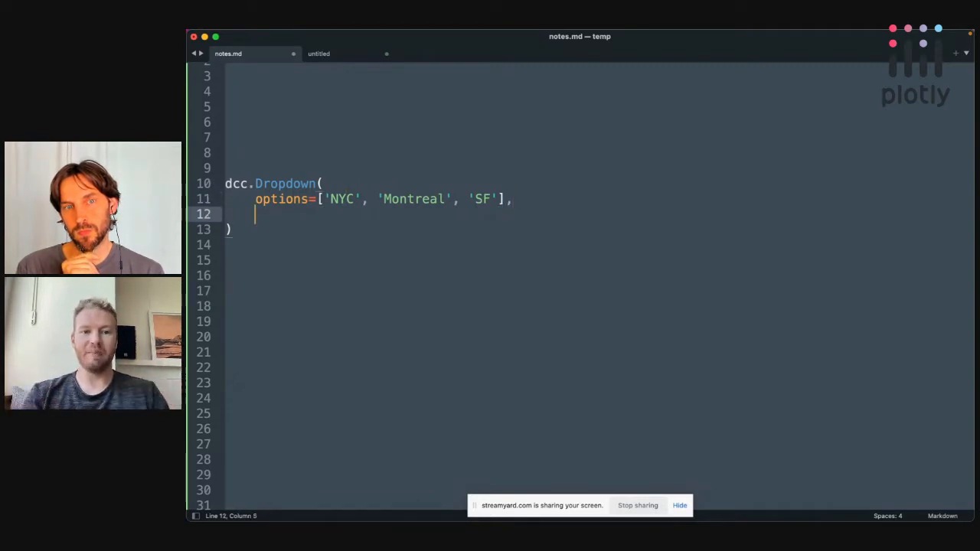
Step: Draft a flat label_style={'color': 'red'} argument after the options line
text(label_styl)
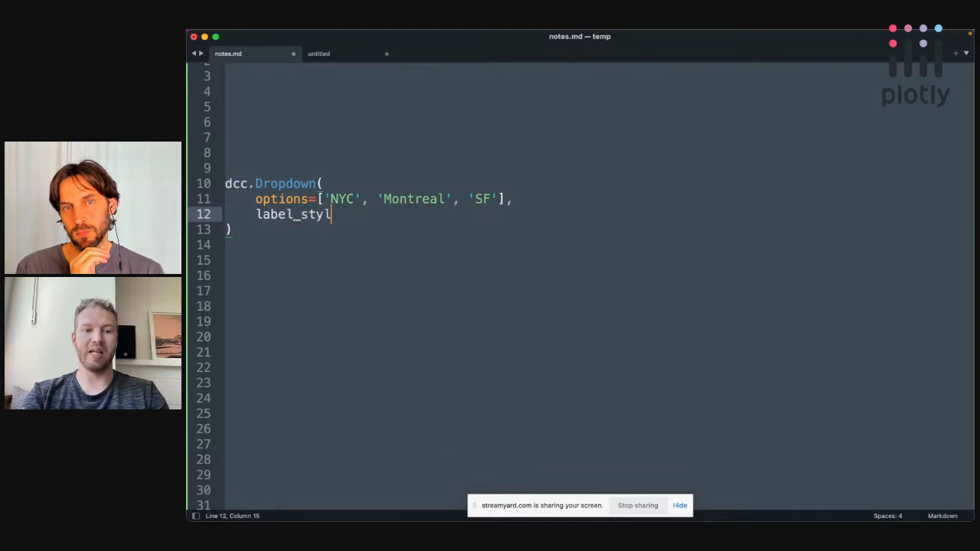
text(e={'color'})
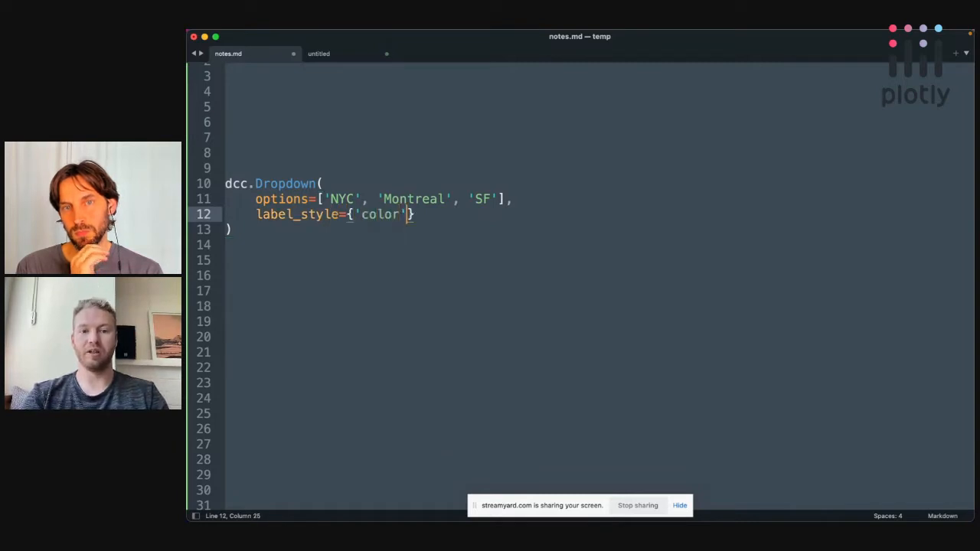
text(: 'red')
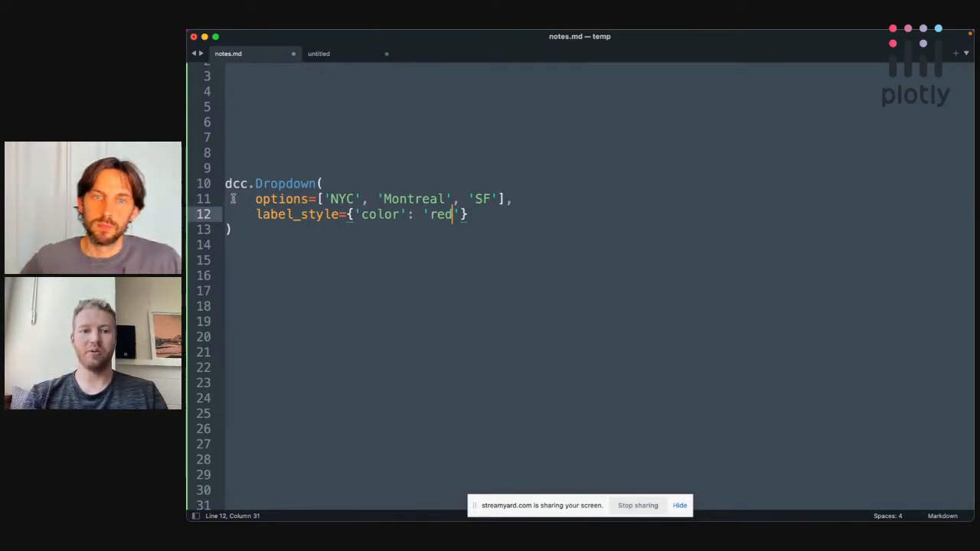
double_click(340, 199)
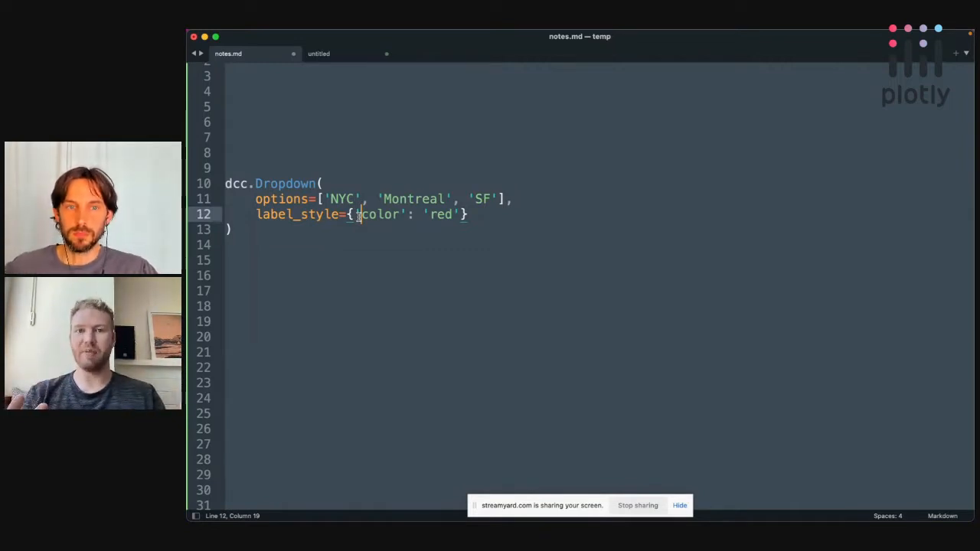
double_click(297, 214)
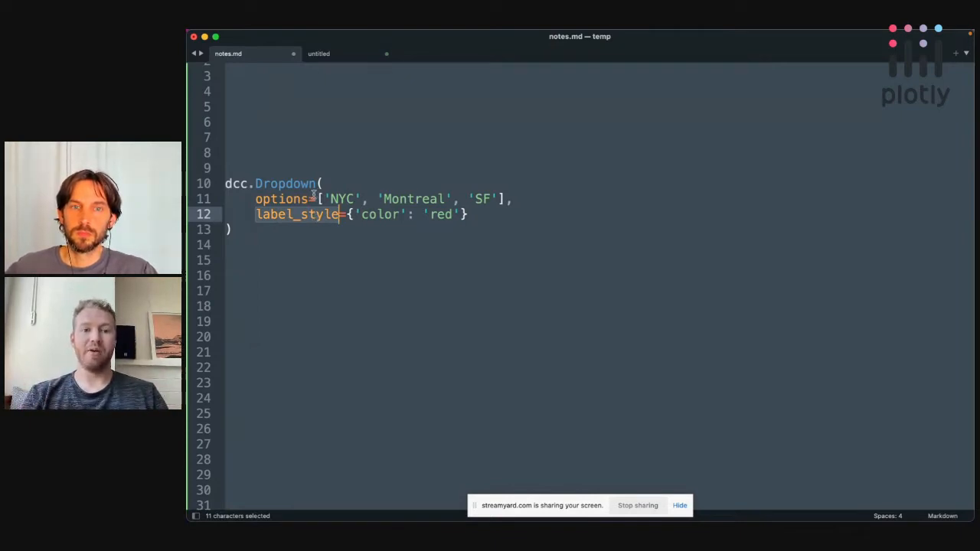
click(322, 199)
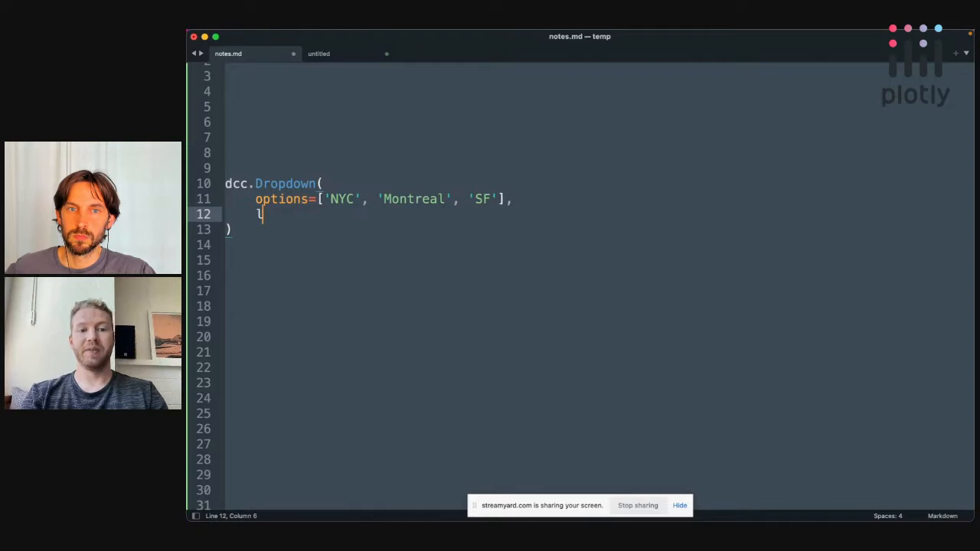
Step: Rewrite it as label_style={'NYC': {'color': 'red'}} keyed by the NYC option
text(label_sty)
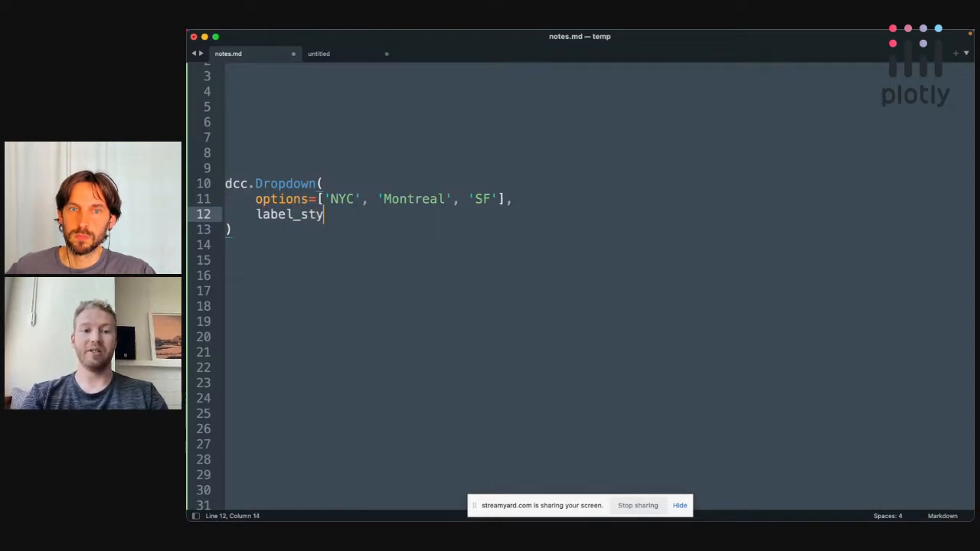
text(le={)
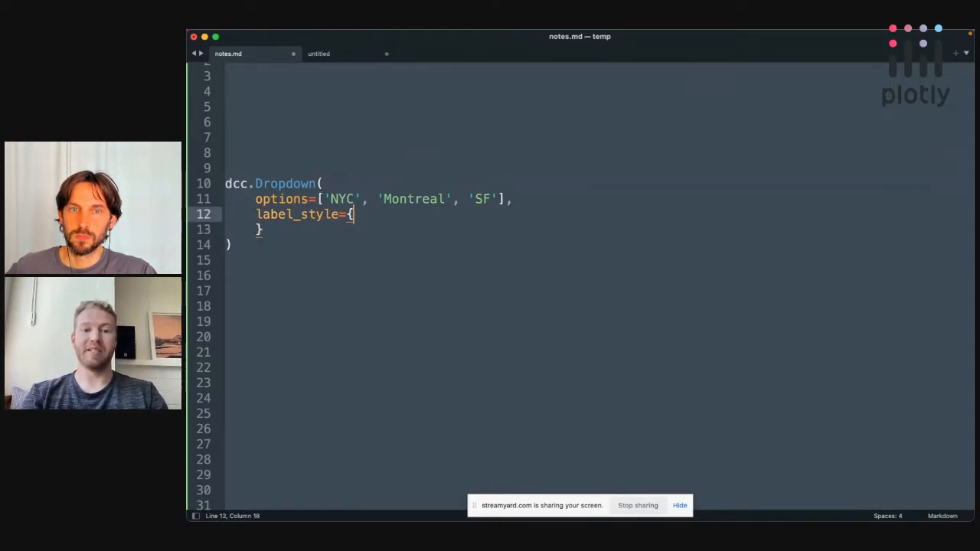
text('NYC')
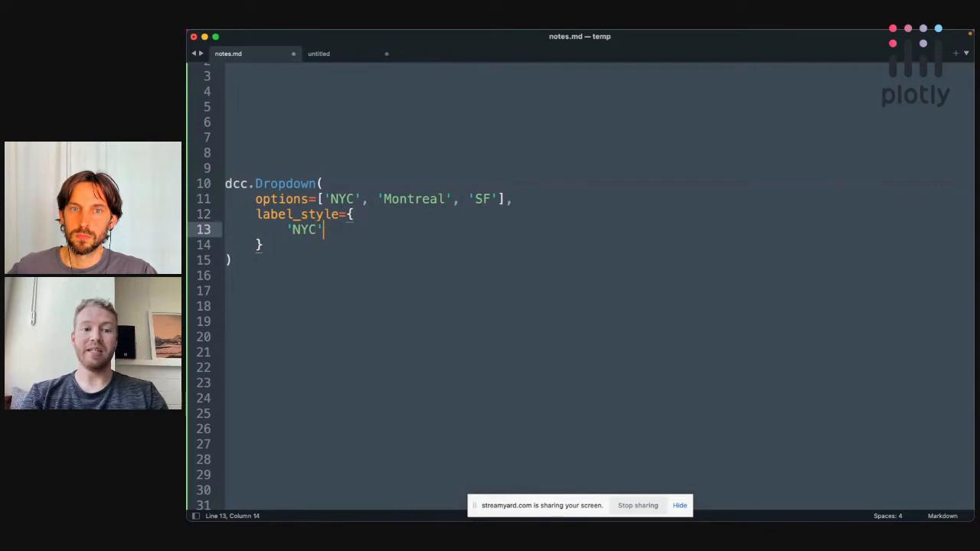
text(: { 'COLOR'})
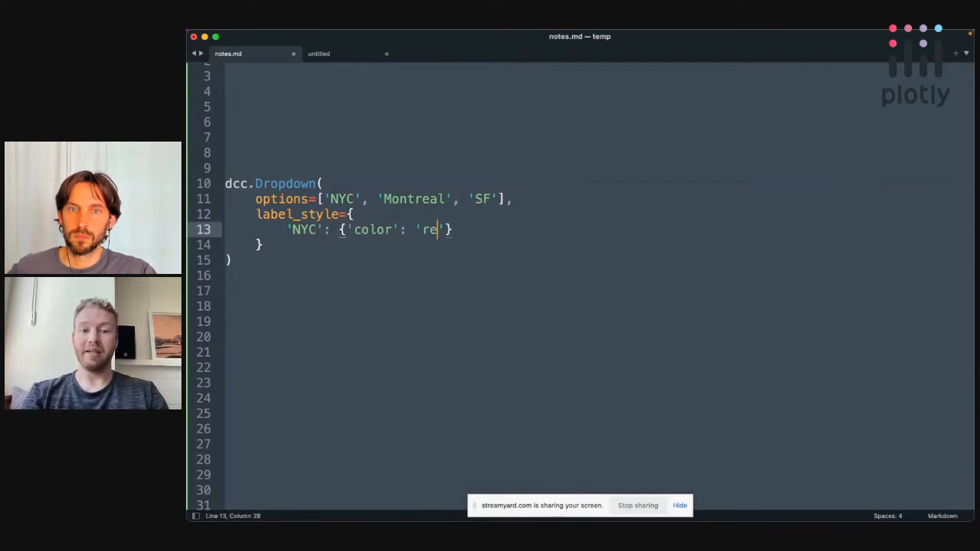
text(d})
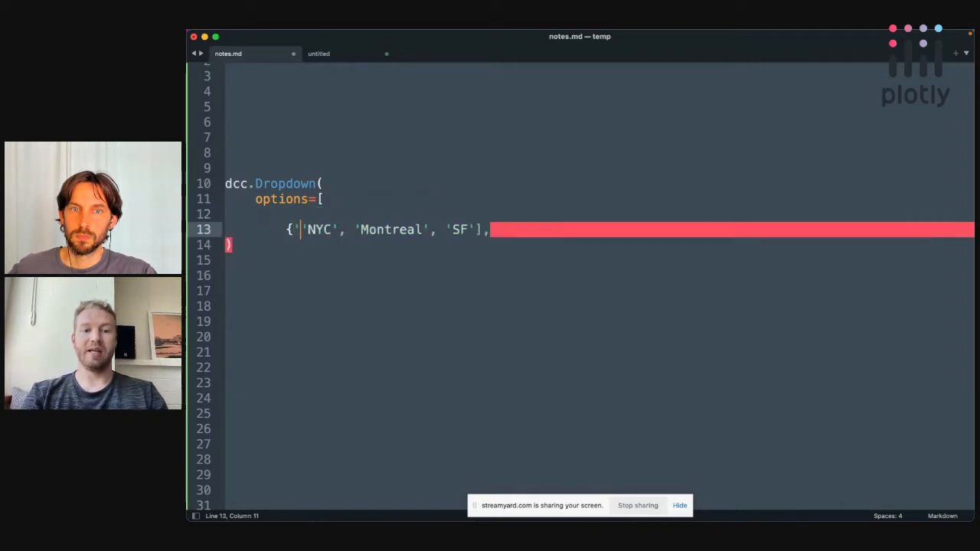
Step: Turn the NYC option into a dict with 'label', a red 'style' and 'image': '/assets/logo.png'
text(label':)
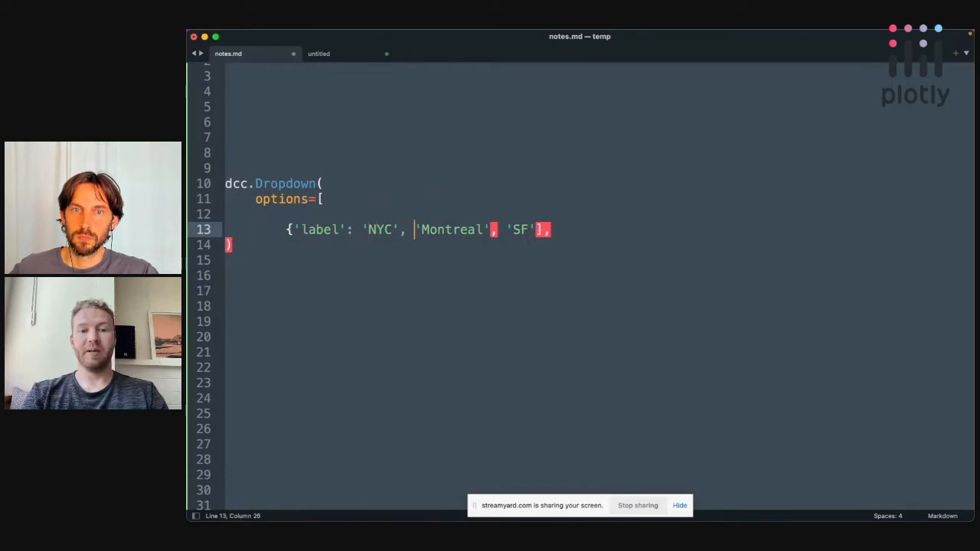
text('style')
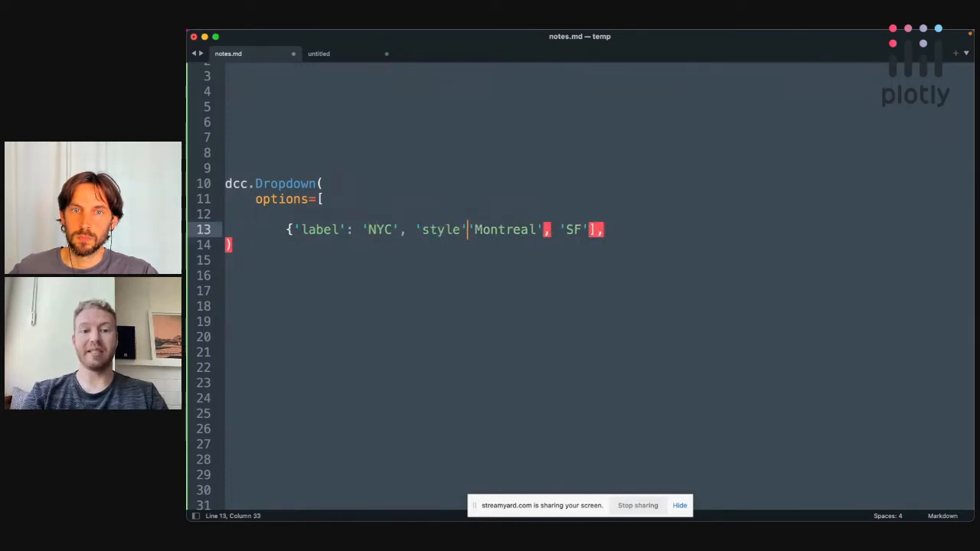
text(: {'color': 'red)
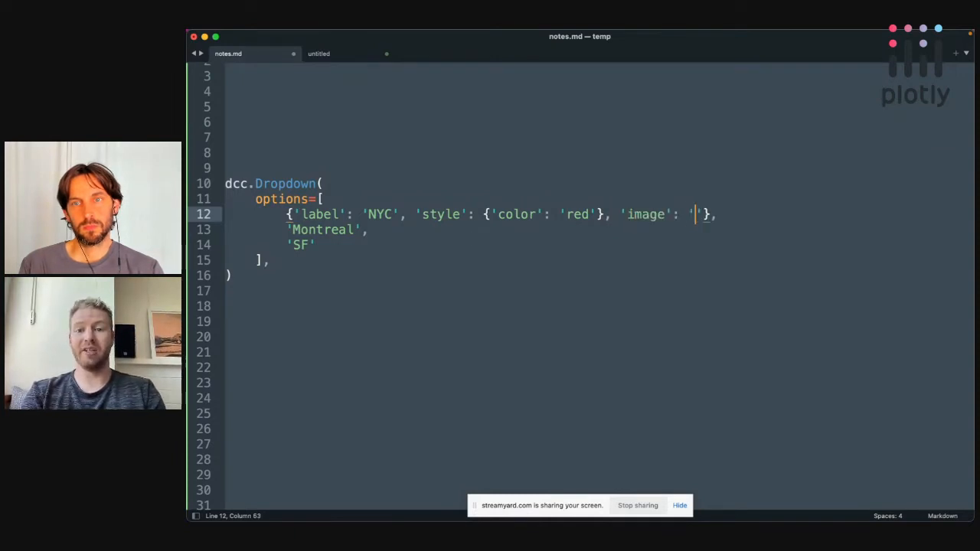
text(/assets/)
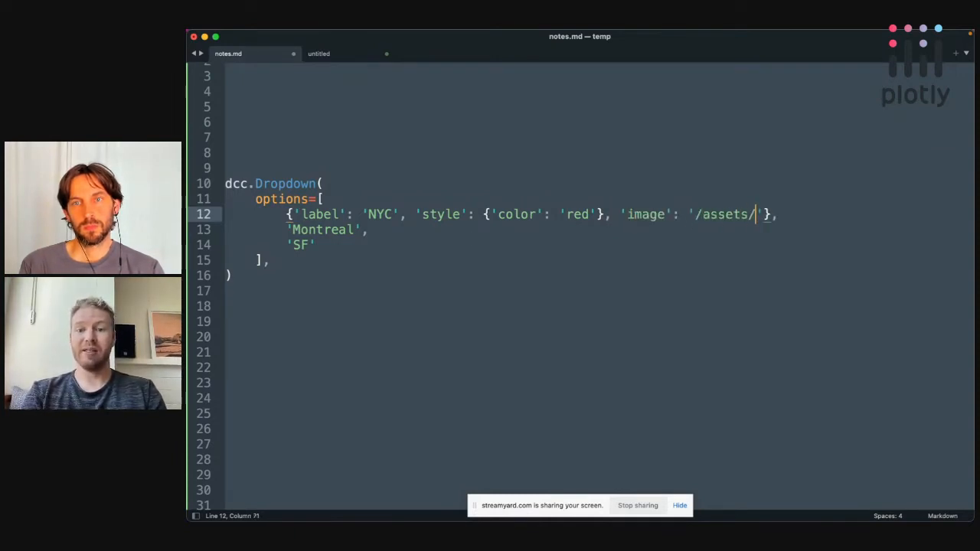
text(logo.png)
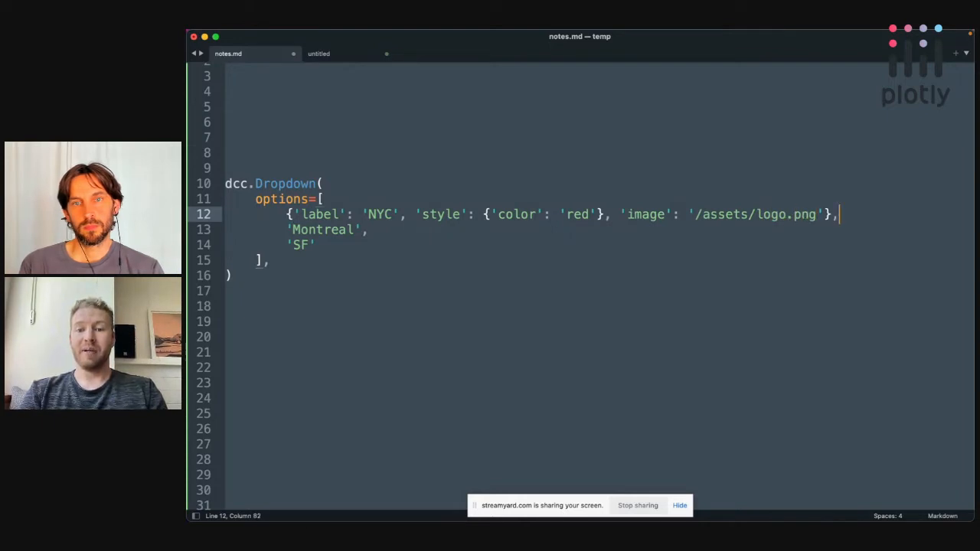
key(backspace)
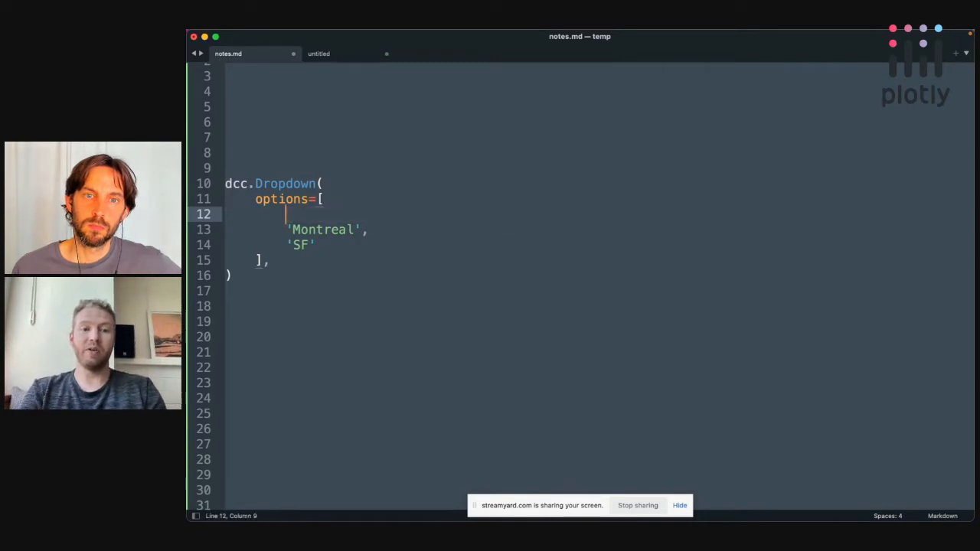
Step: Start the first option as html.Div() with 'NYC' and a red colour style
text(html.Div())
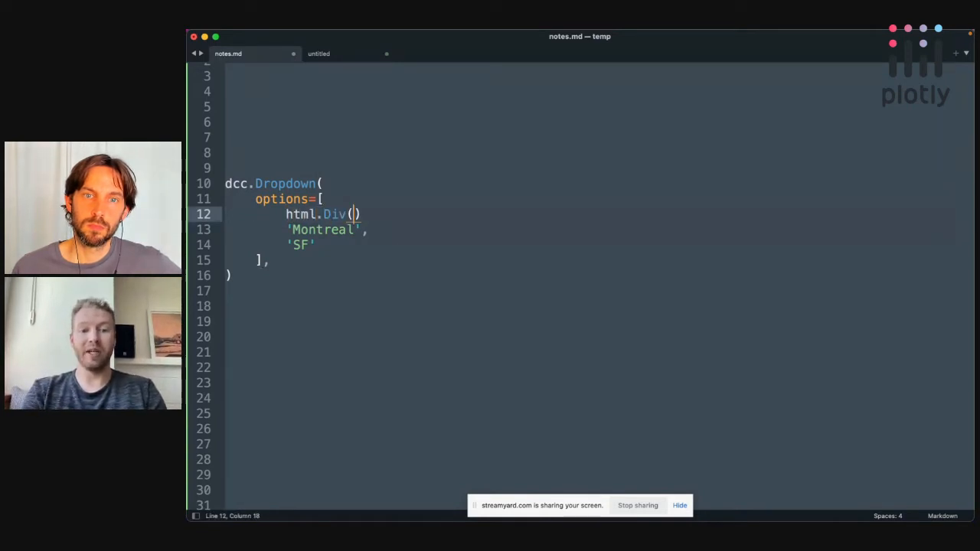
text(')
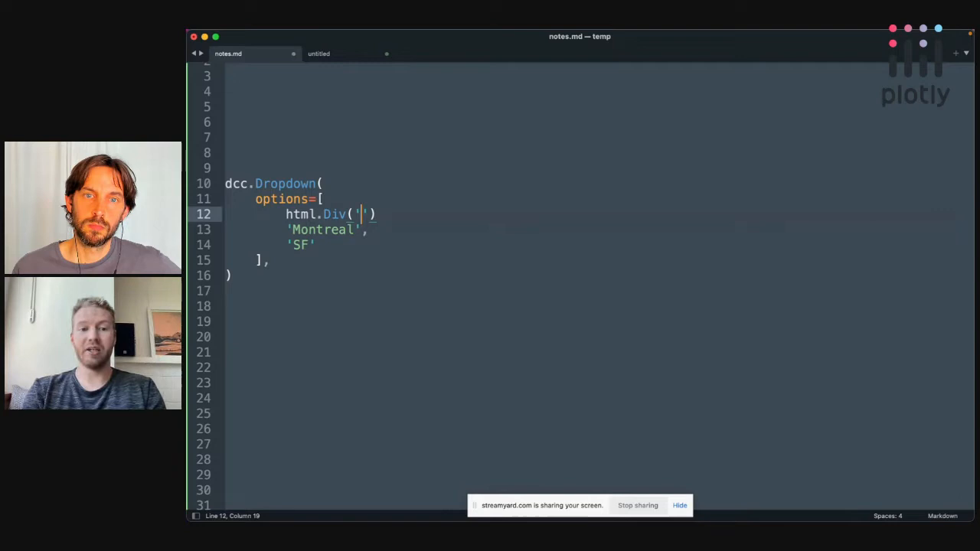
text(NYC',)
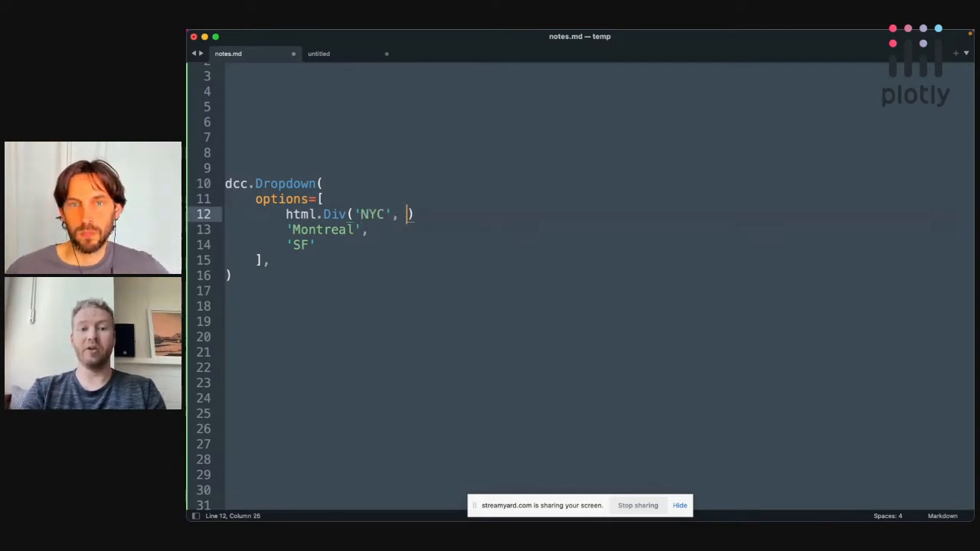
text(style={'c'})
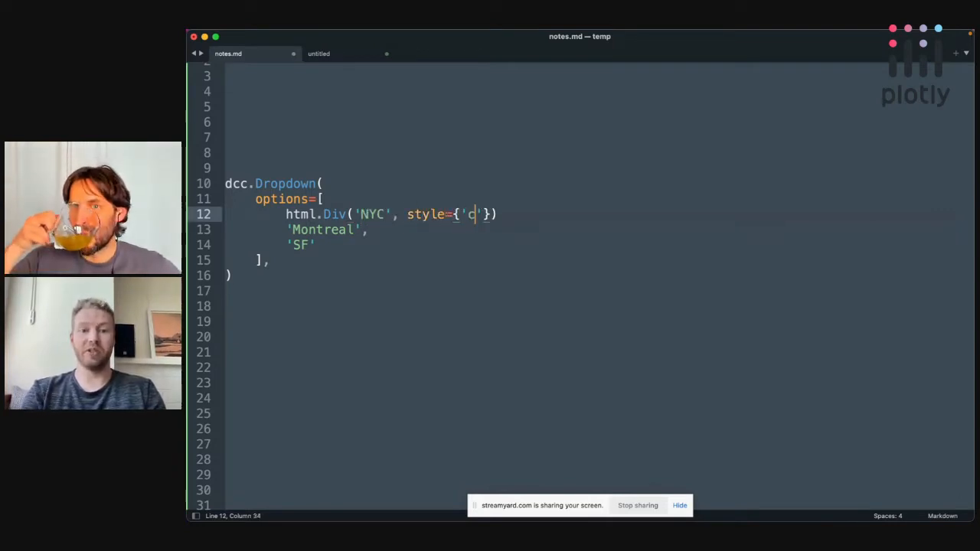
text(olor': 'red)
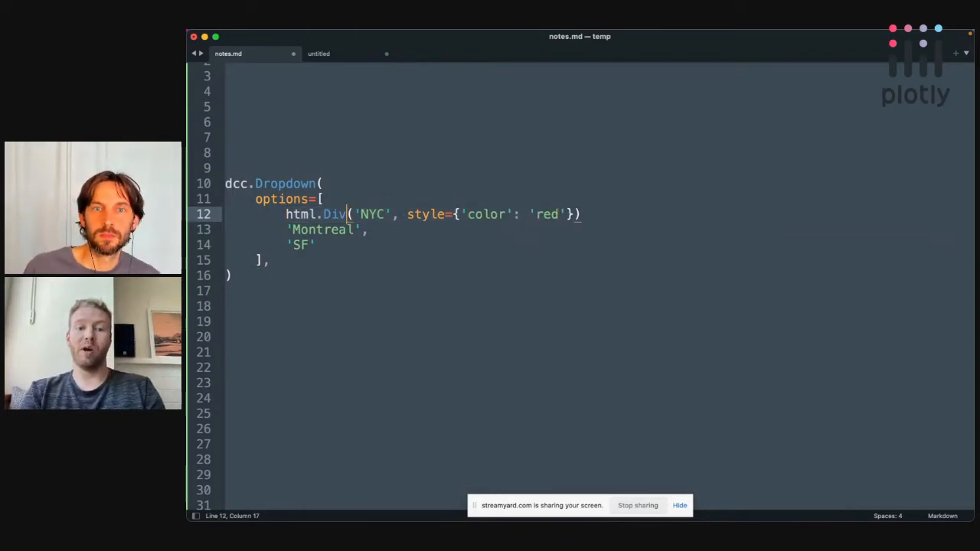
Step: Give the Div a children list holding html.Img('/assets/logo.png') before 'NYC', then its style
text(([html.D)
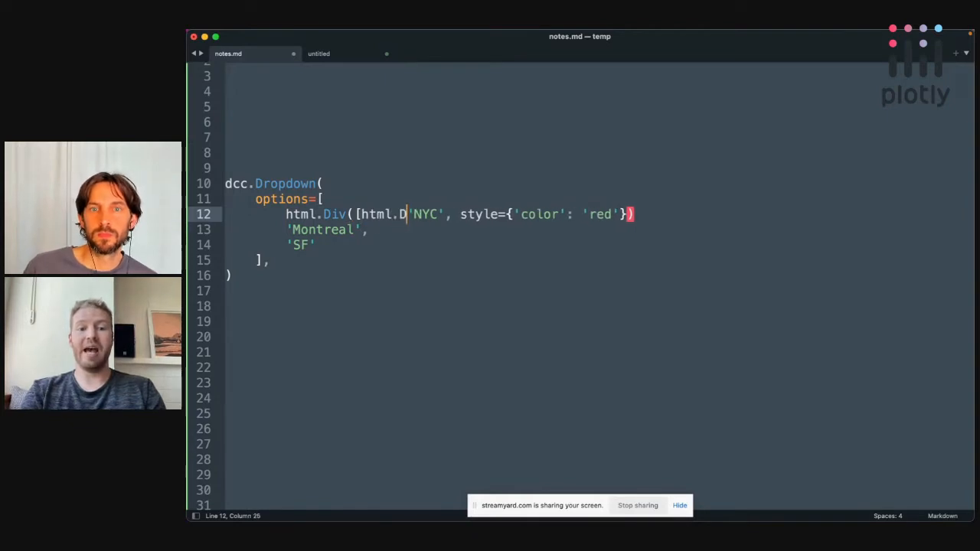
text(Img(')
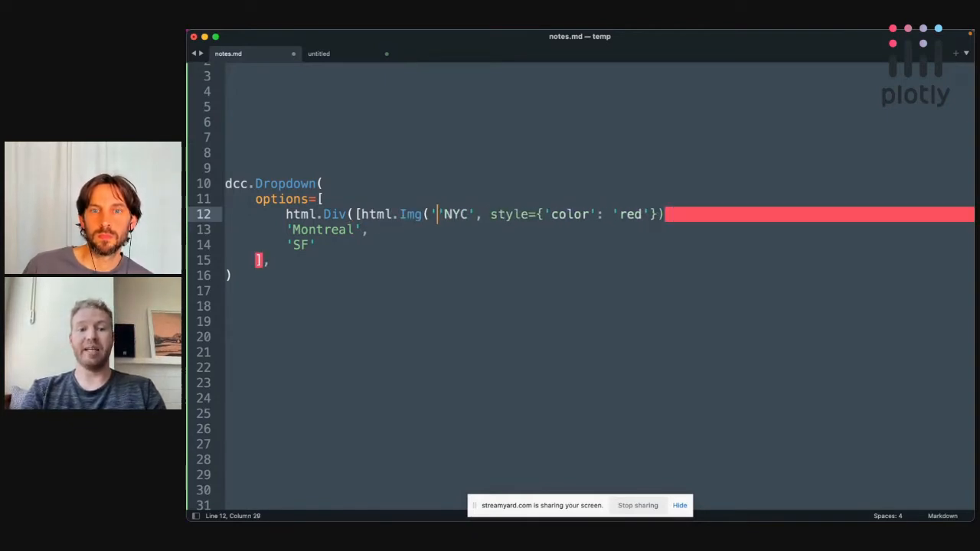
text(/assets/logo)
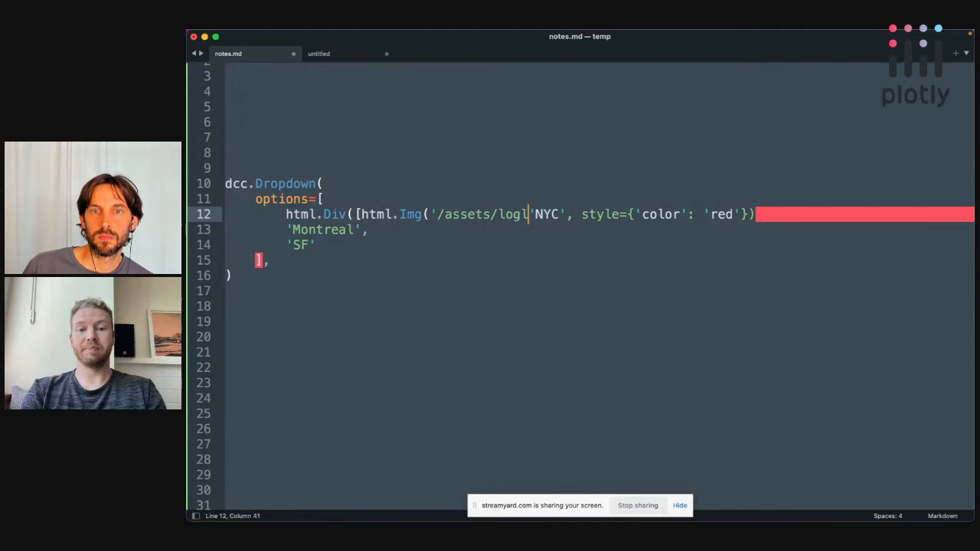
text(.o)
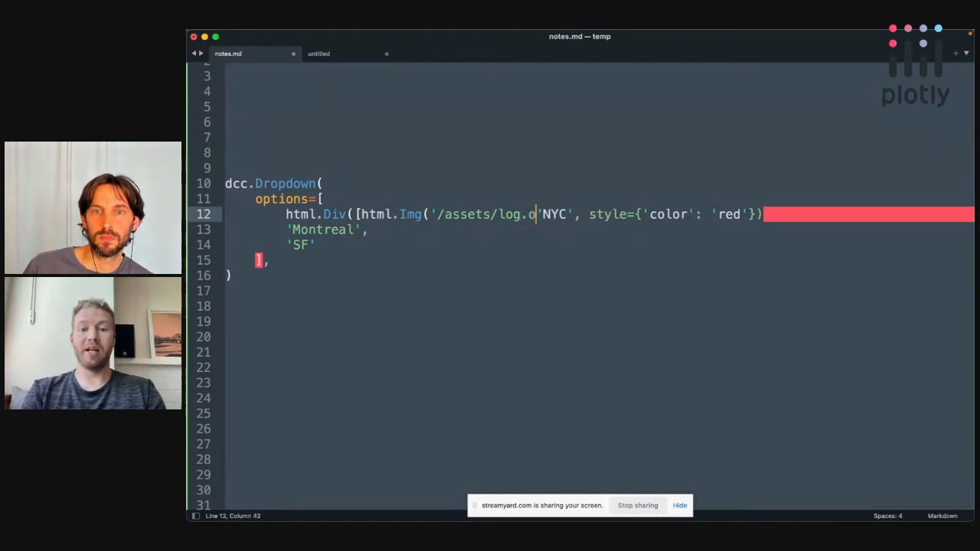
text(png'))
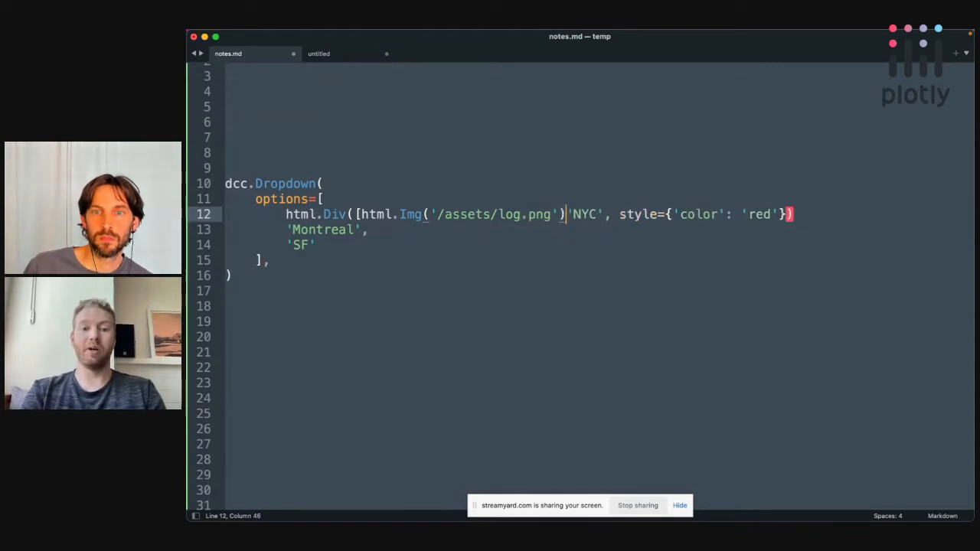
text(,)
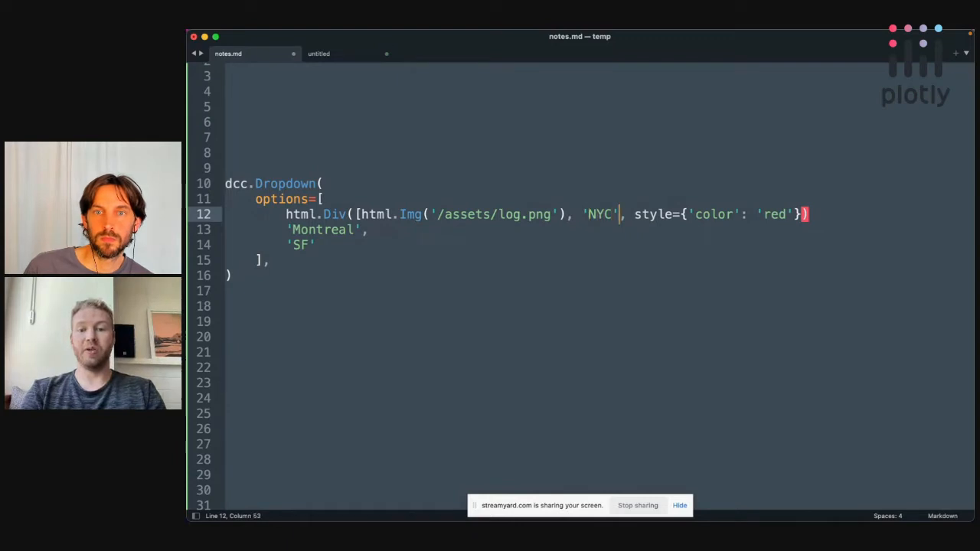
text(])
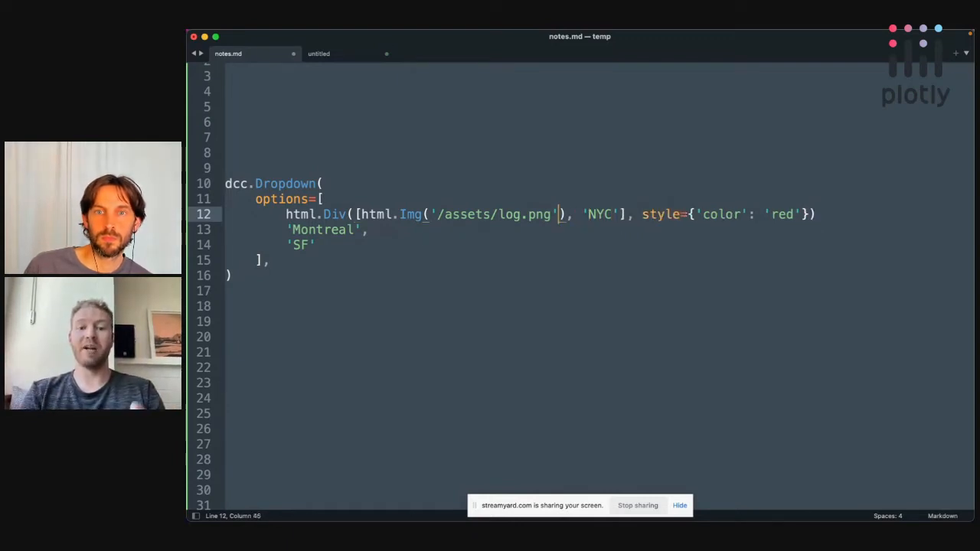
text(, style={)
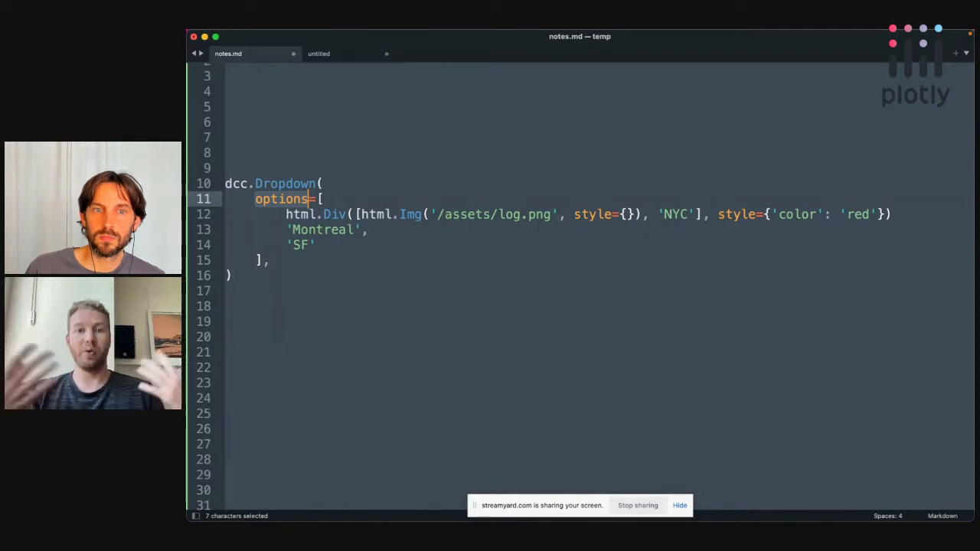
click(304, 215)
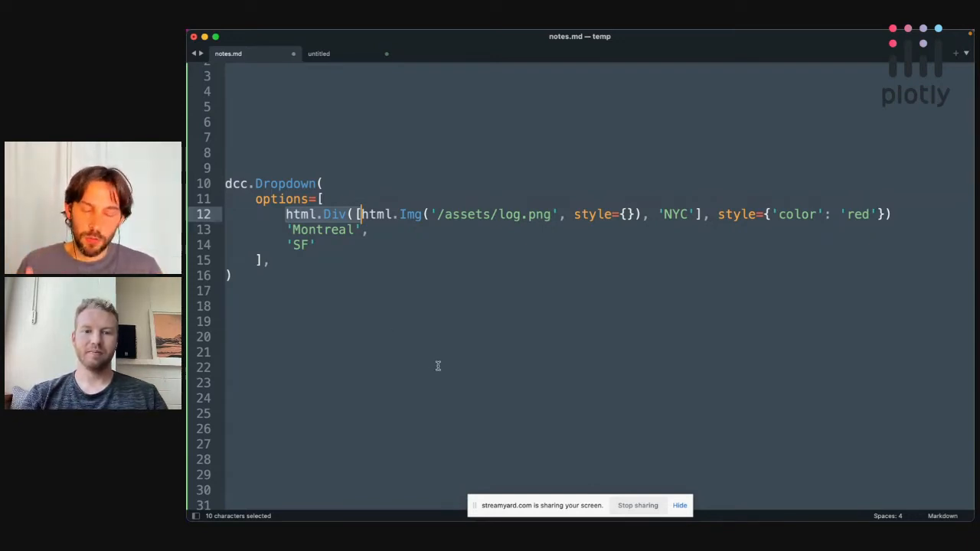
mouse_move(576, 425)
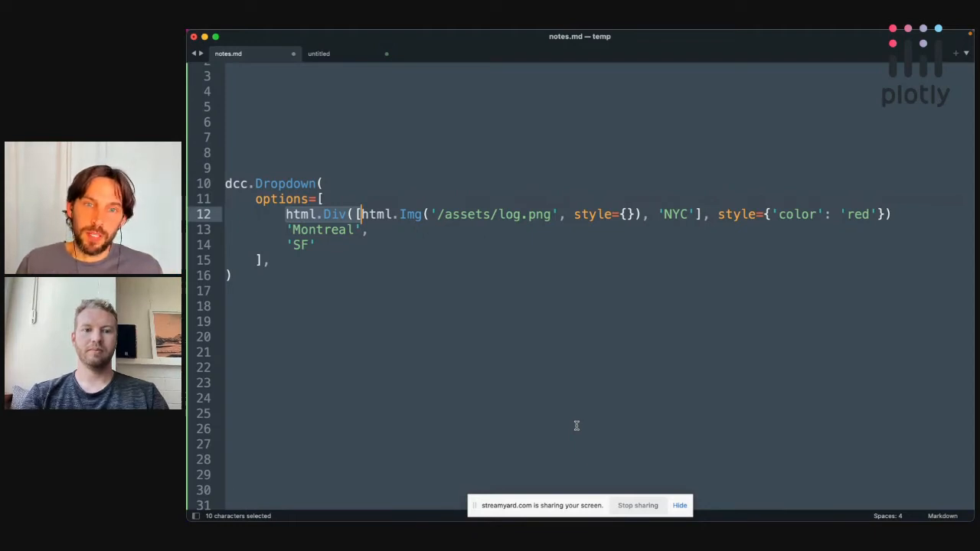
Step: Begin wrapping the NYC Div as the 'label' value of an option dictionary
text({'label':)
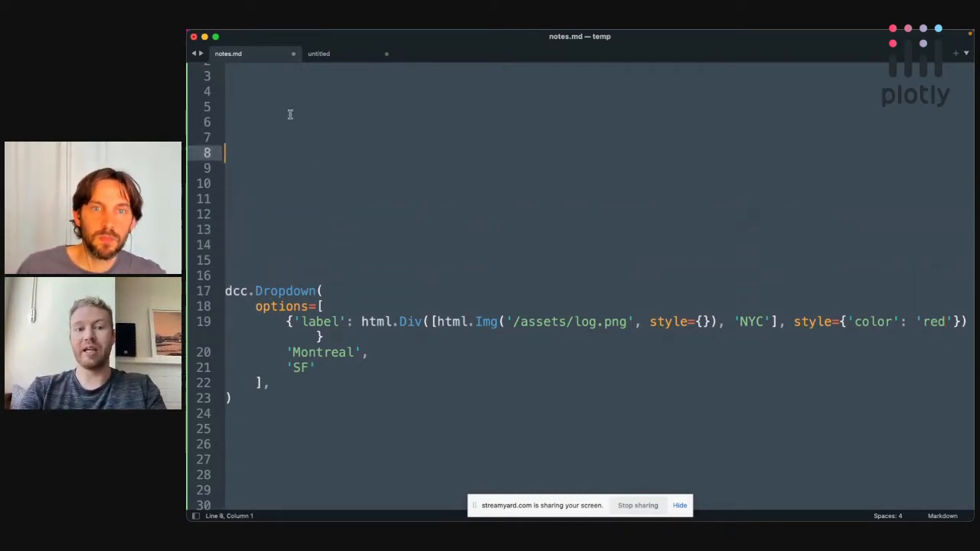
Step: Write a separate html.Div([html.Img()]) example above the Dropdown and try children=
text(html.D)
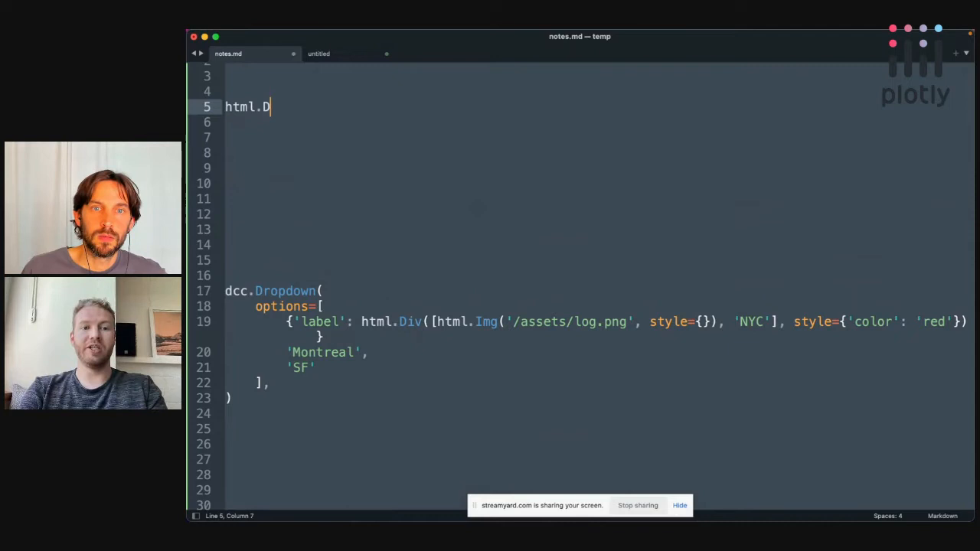
text(iv([)
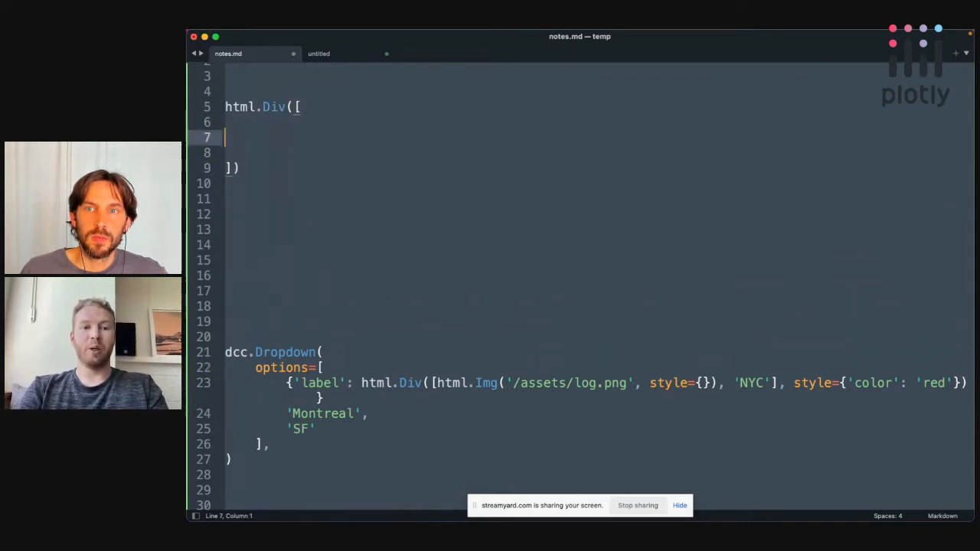
text(html.Img()
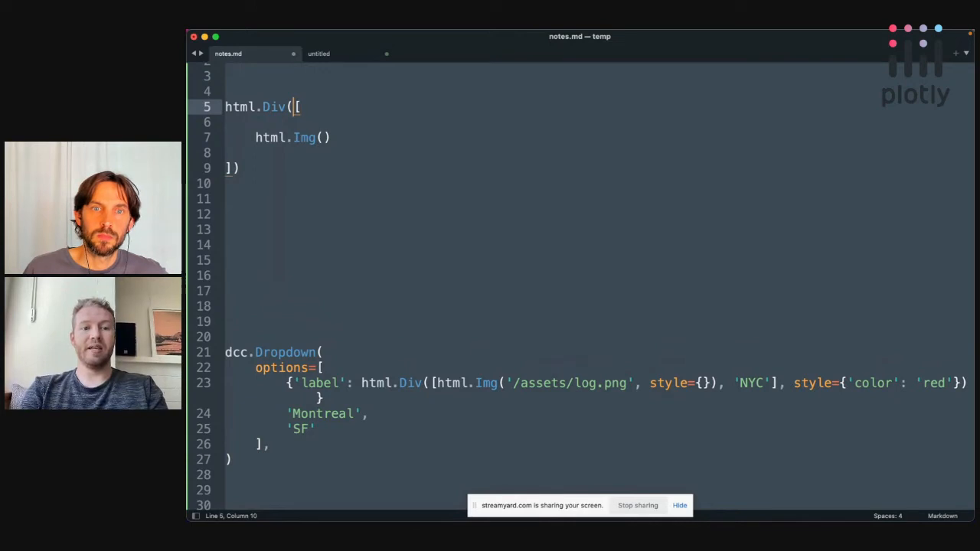
text(children=)
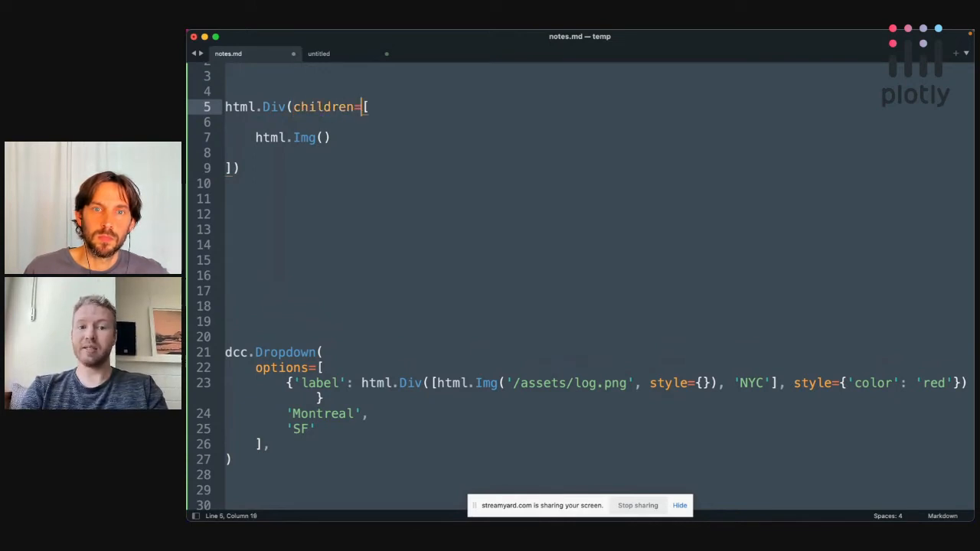
double_click(325, 107)
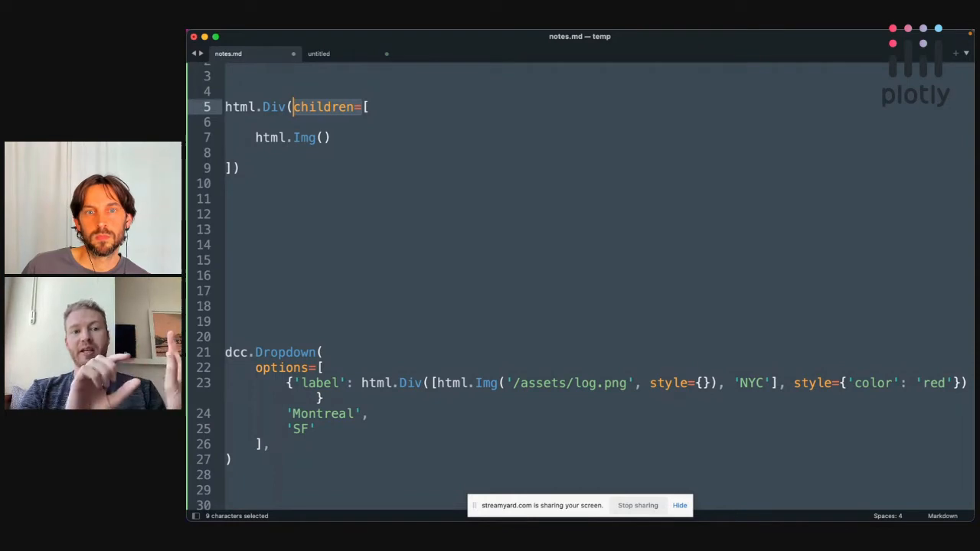
Step: Pass the Div's list explicitly as children= and highlight the children keyword
key(Backspace)
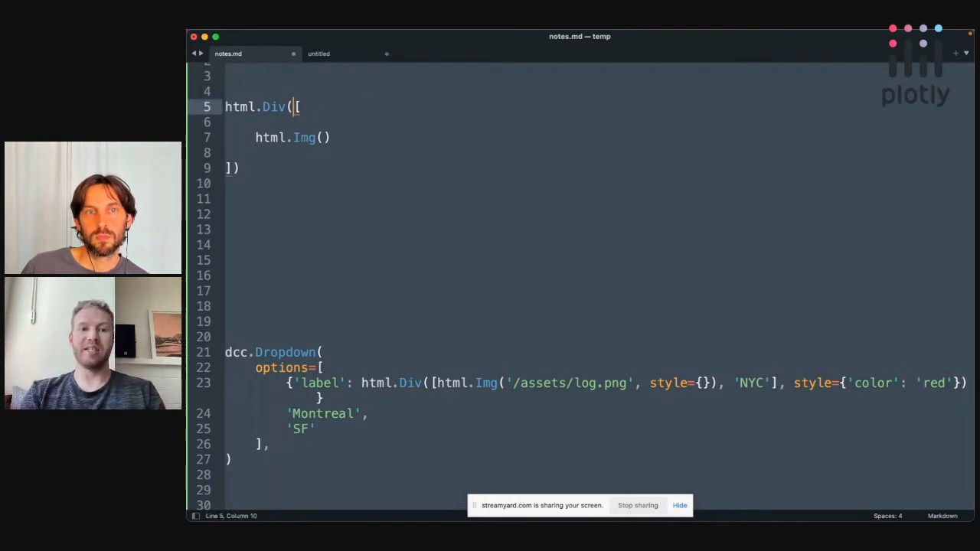
text(ch)
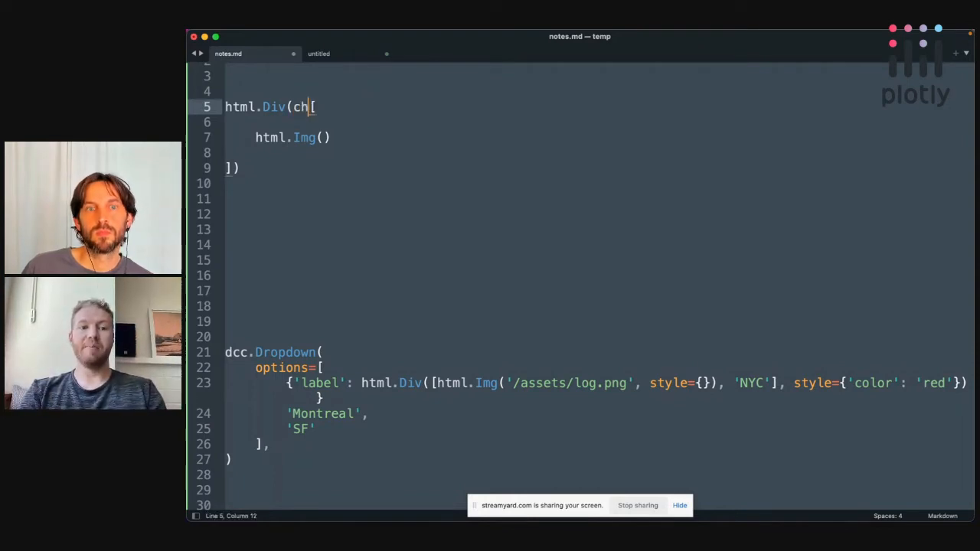
text(ildren=)
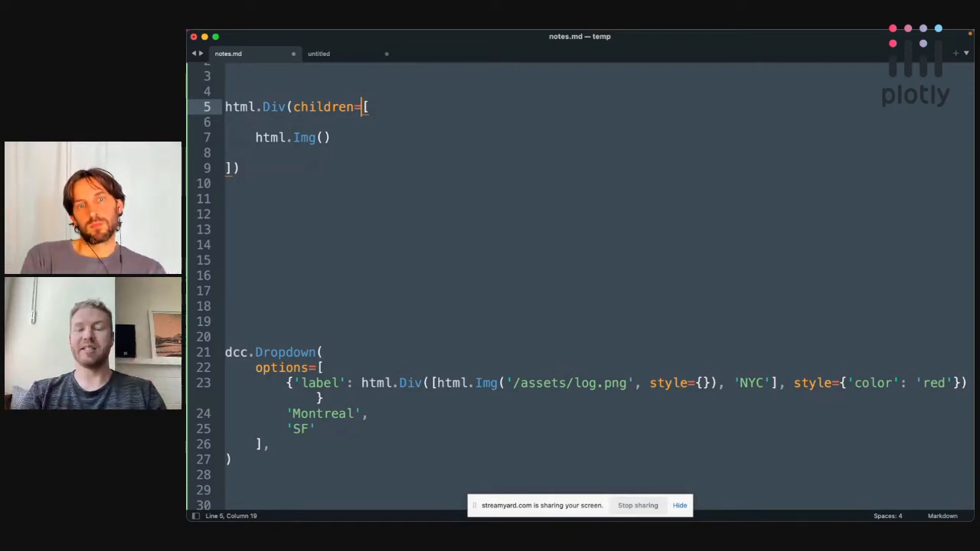
double_click(324, 108)
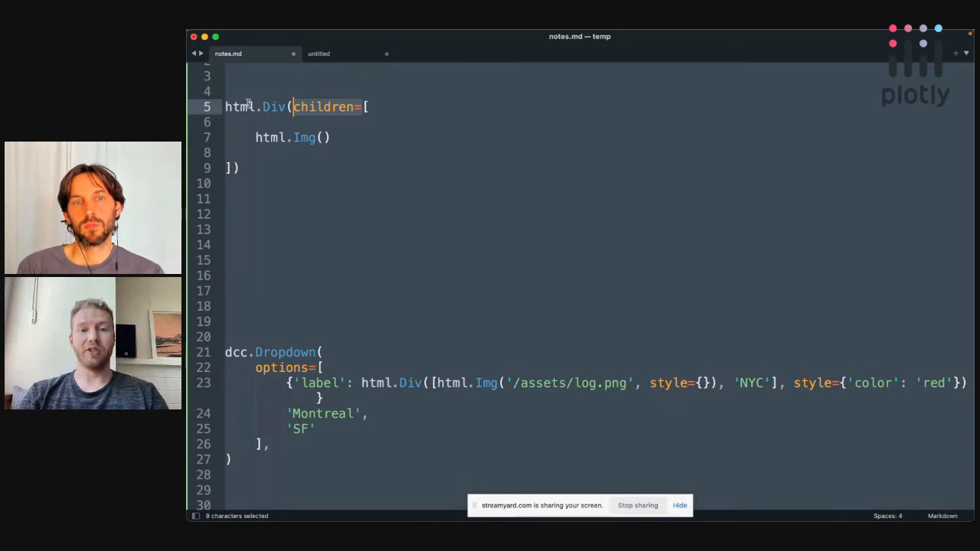
Step: Scroll to the HTML car select example and highlight its Volvo to Mercedes option lines
scroll(down, 3)
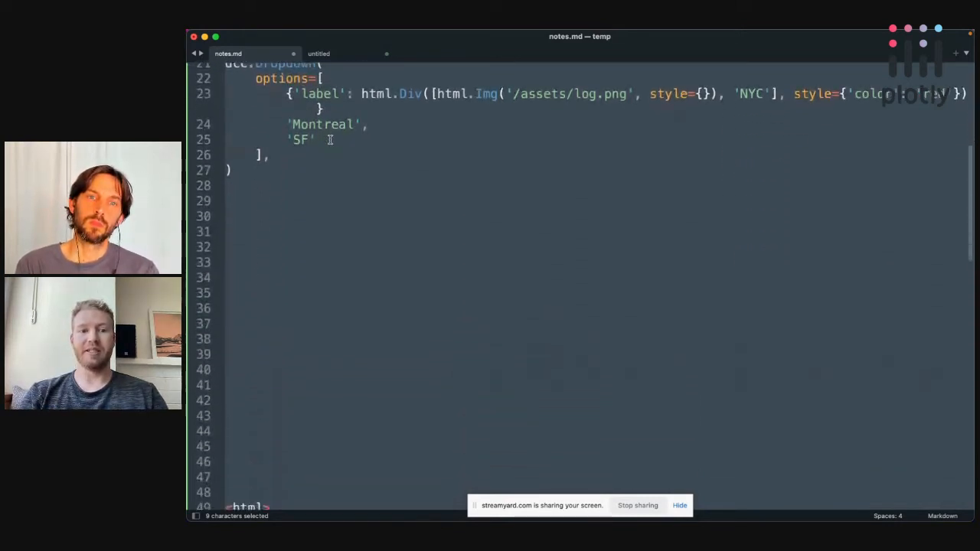
scroll(down, 3)
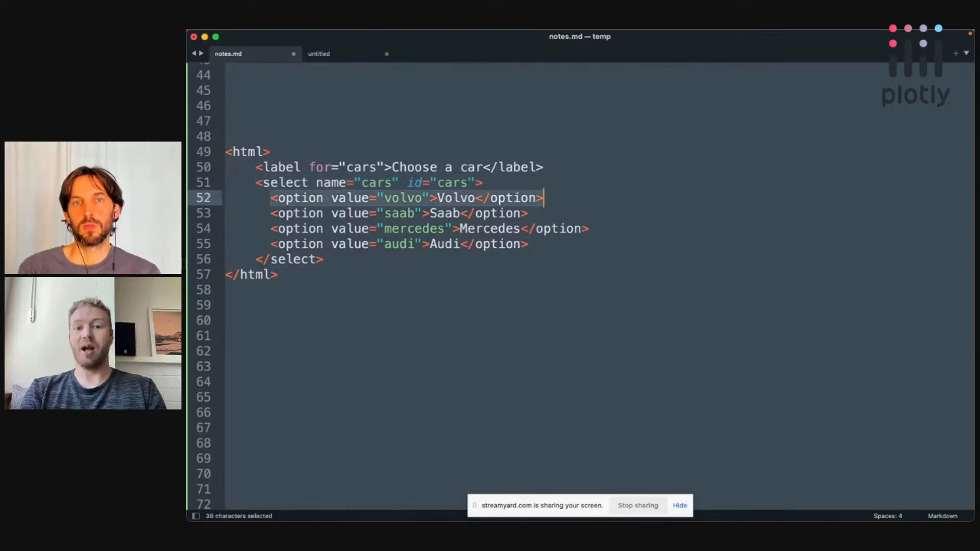
drag(544, 197, 226, 244)
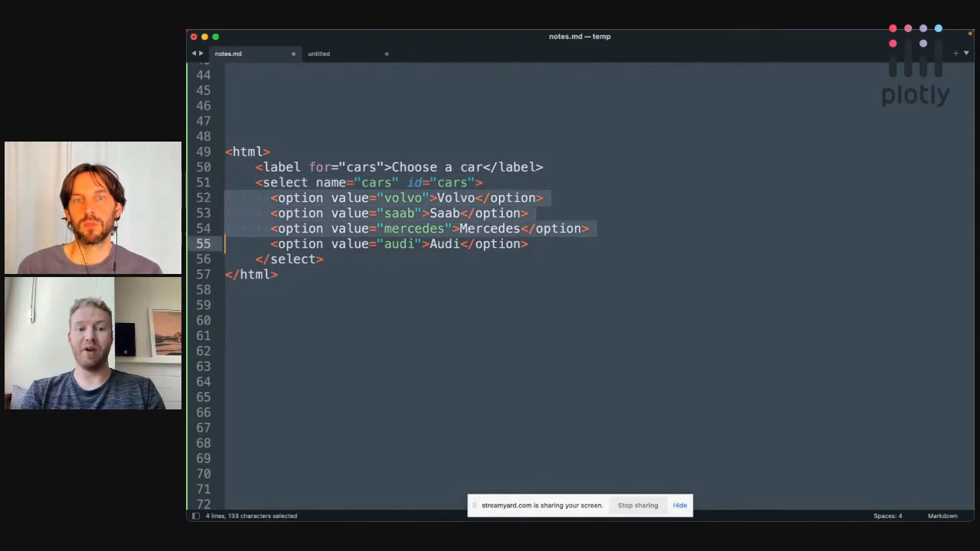
key(shift+down)
text(<)
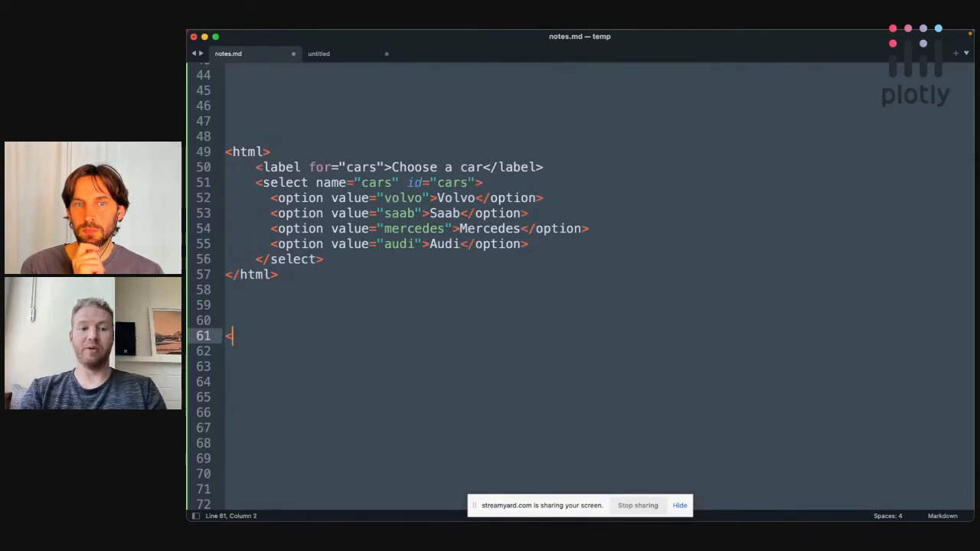
Step: Sketch a <selection options=[<option>] block, then move to the Dash docs filter box
text(selection)
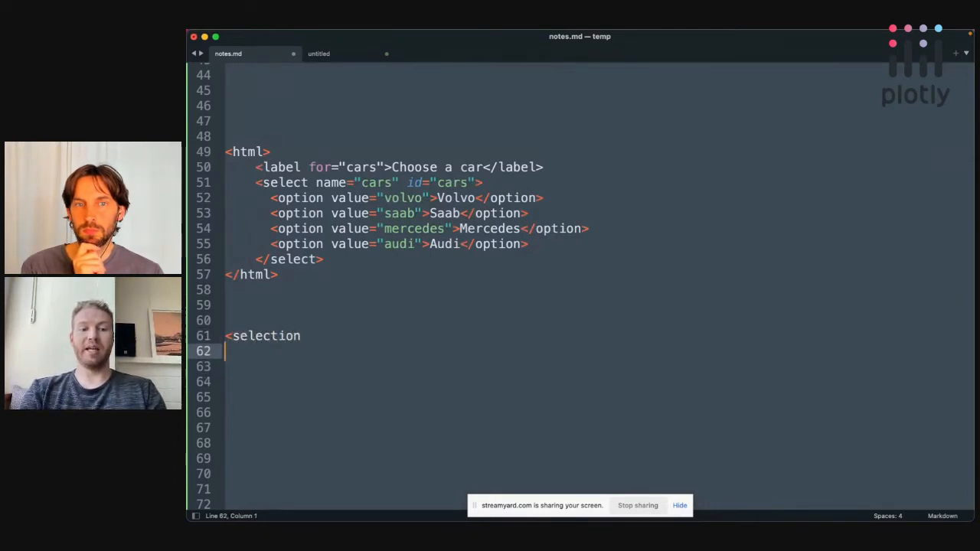
text(options=)
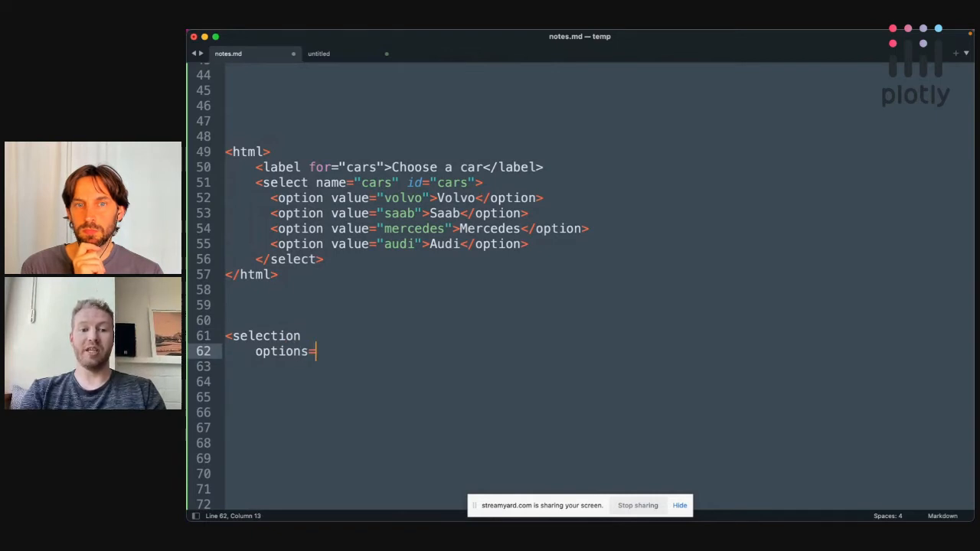
text([)
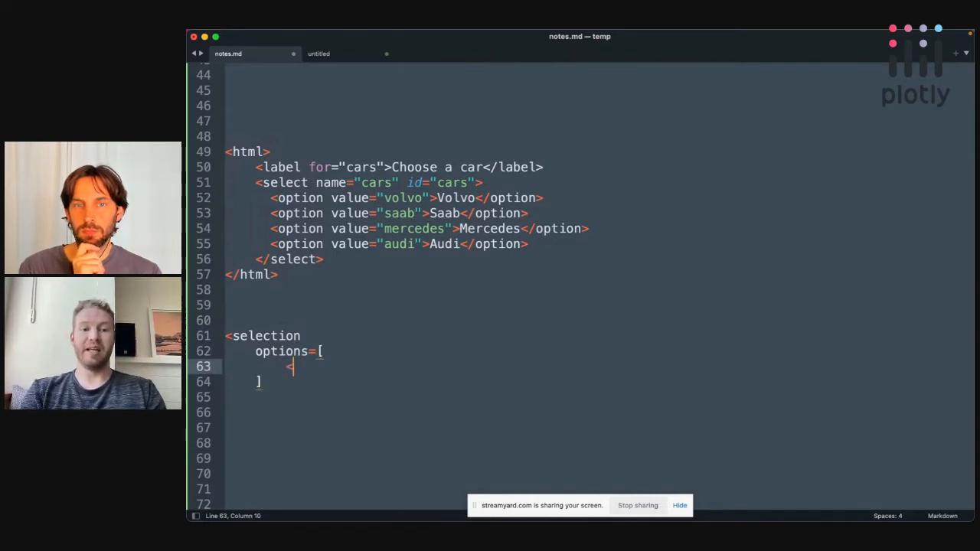
text(option>)
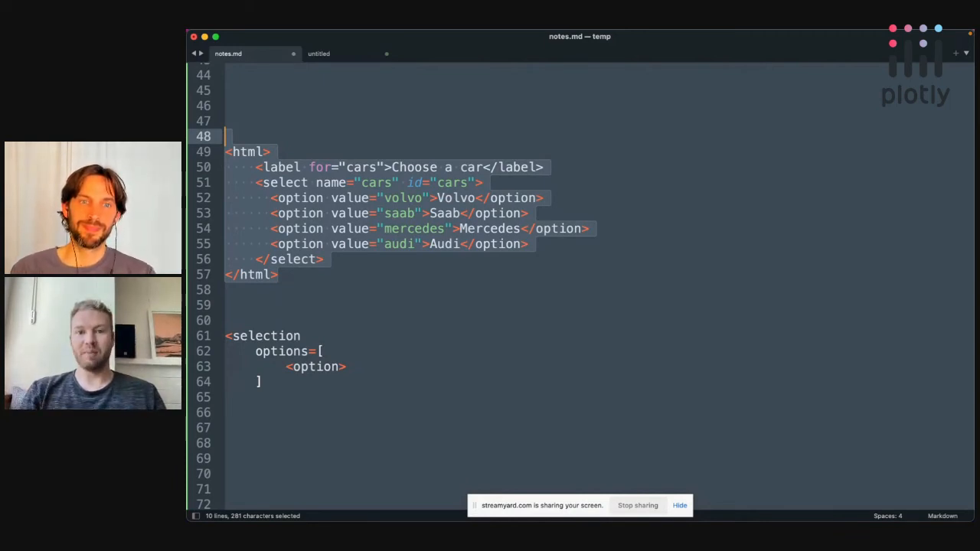
scroll(up, 3)
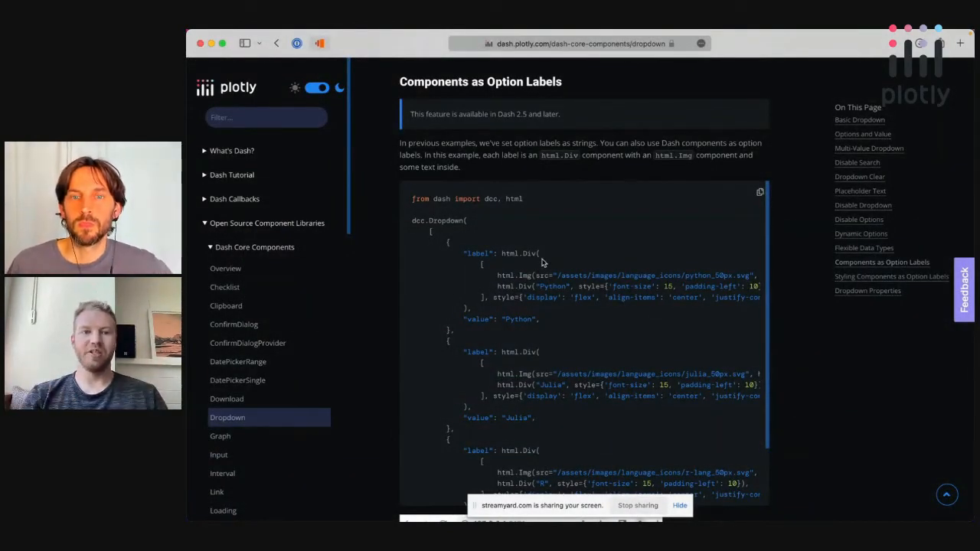
click(266, 116)
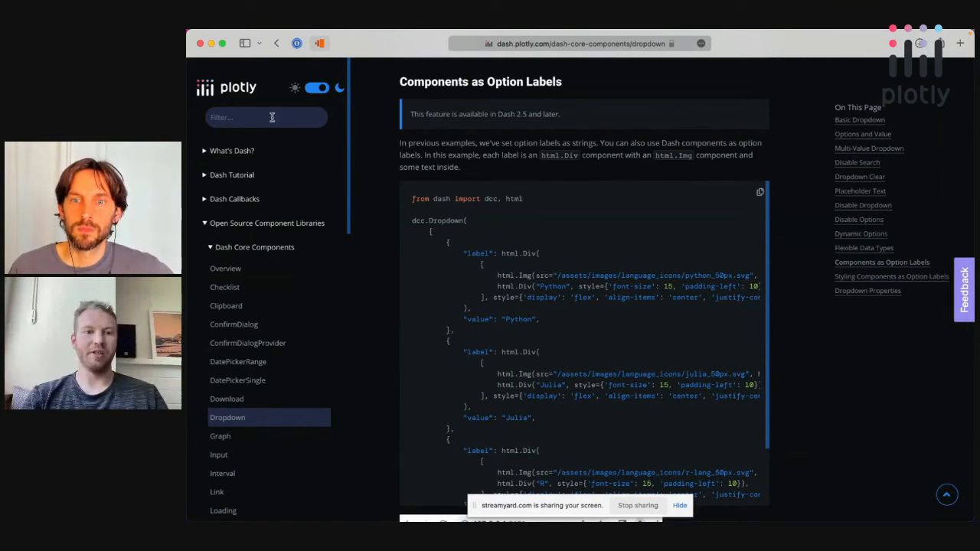
Step: Filter the Dash docs for dropdown, then for radiot to reach RadioItems
text(dropdown)
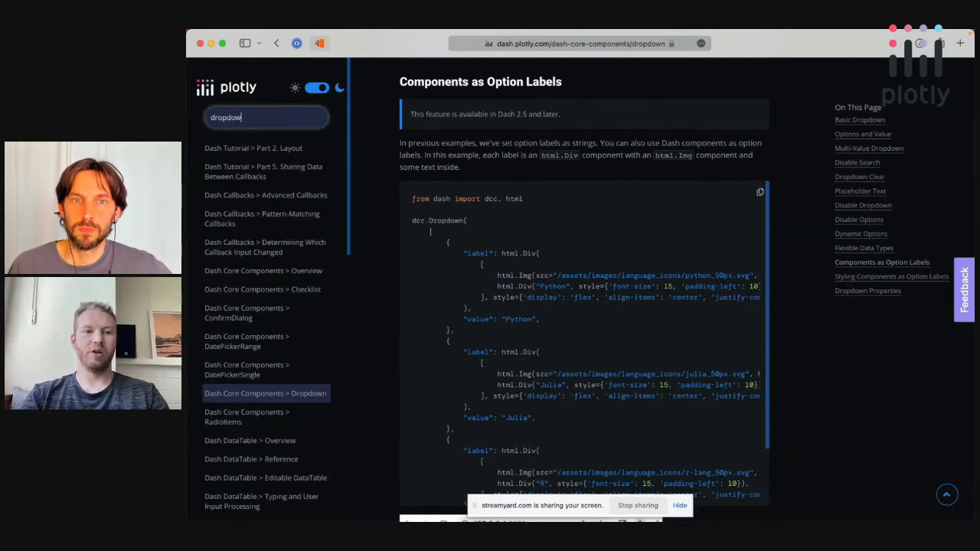
mouse_move(290, 404)
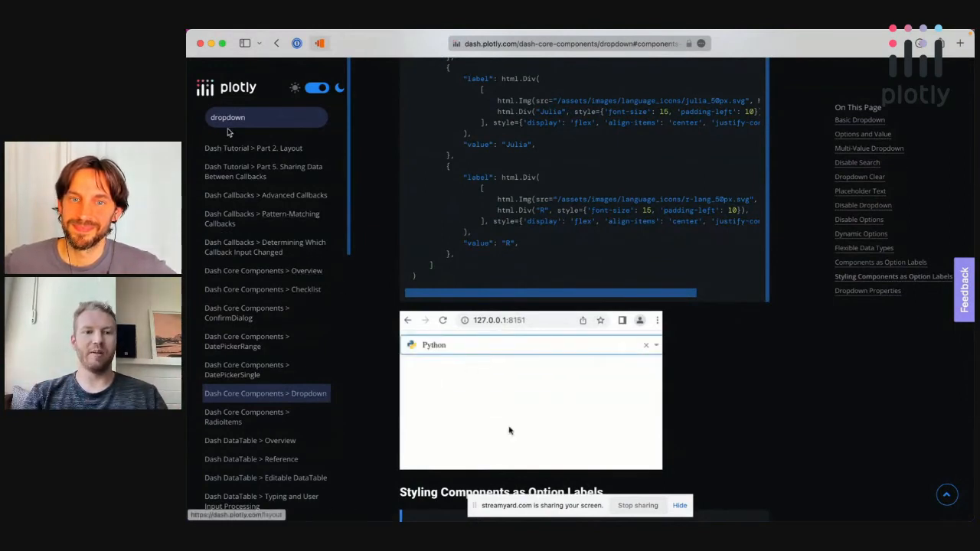
text(radiot)
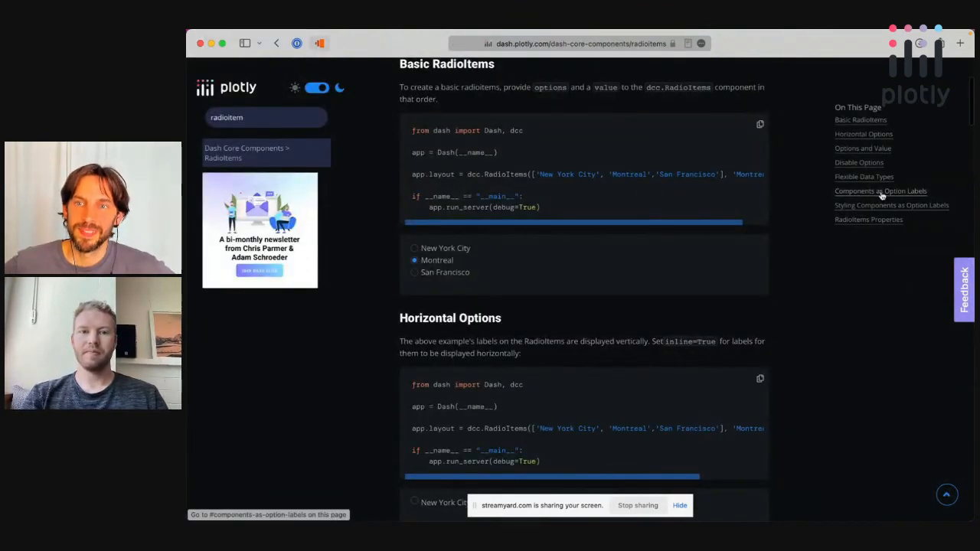
Step: Jump to the RadioItems 'Components as Option Labels' section with Python, Julia and R
click(880, 190)
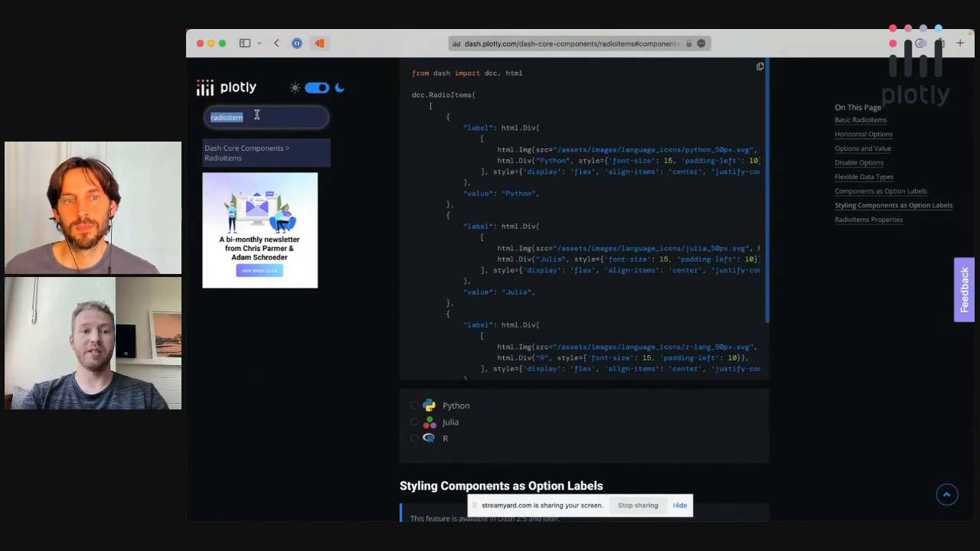
Step: Search 'component propert' and scroll to the list, dict and unsupported deep-nesting element examples
text(component propert)
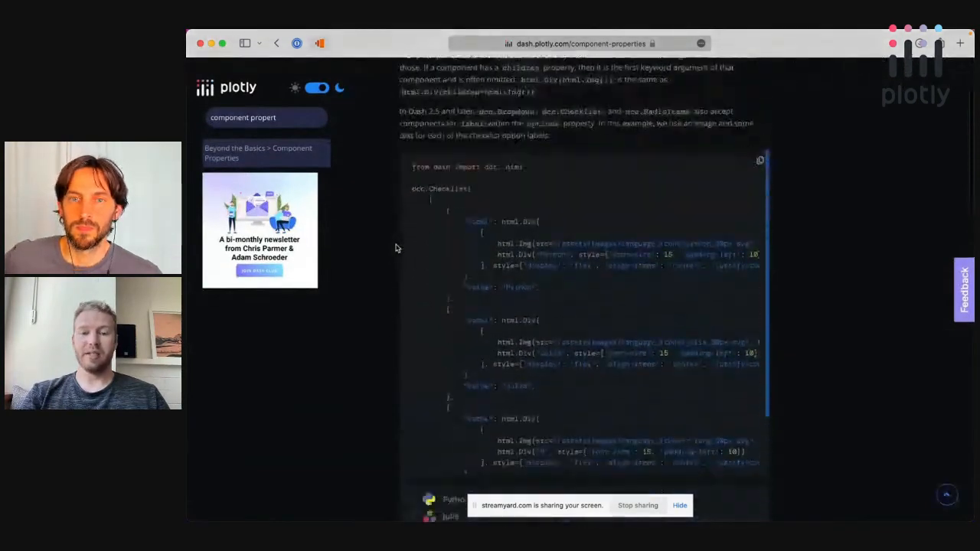
scroll(down, 3)
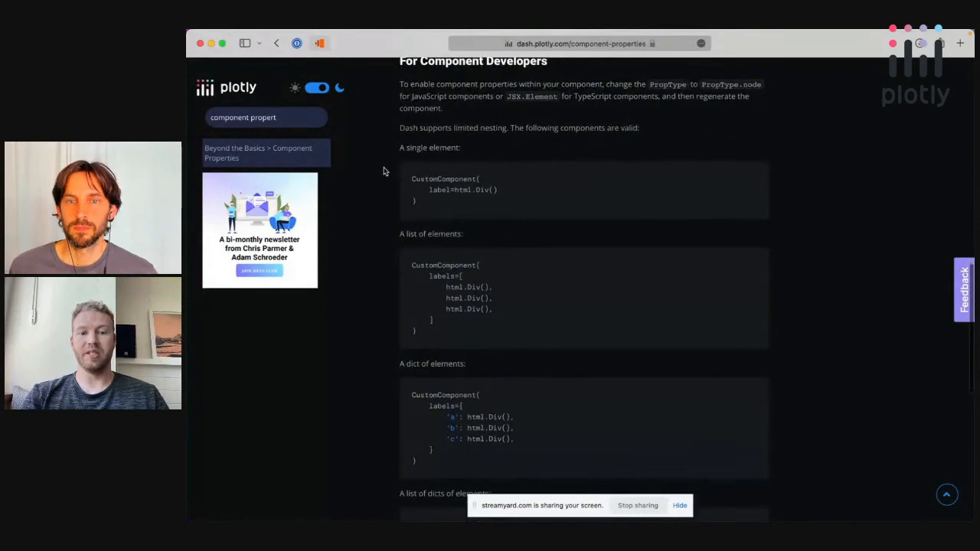
scroll(down, 3)
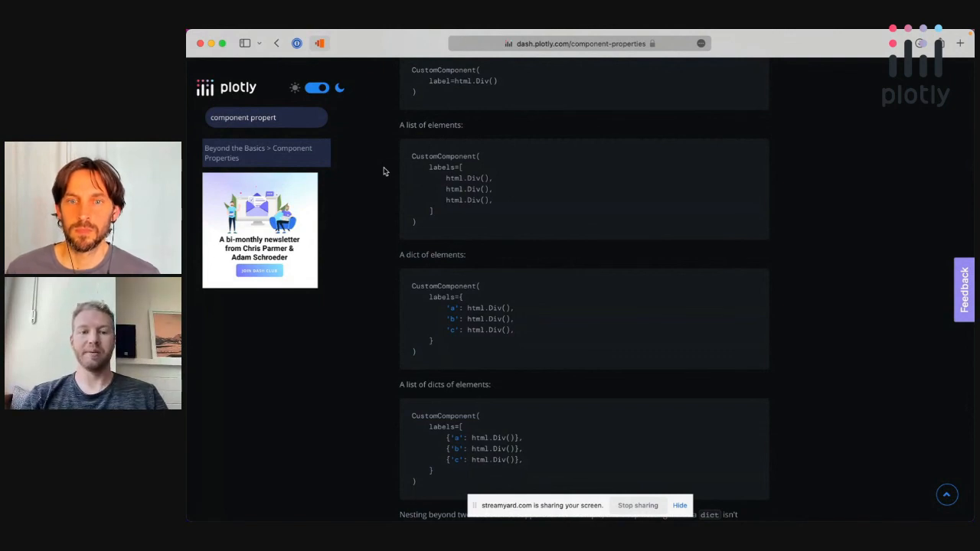
scroll(down, 3)
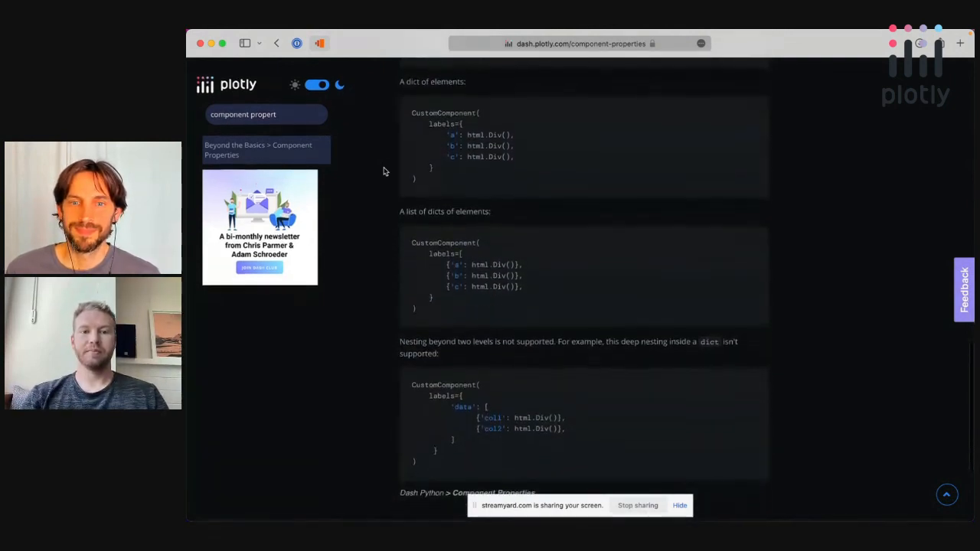